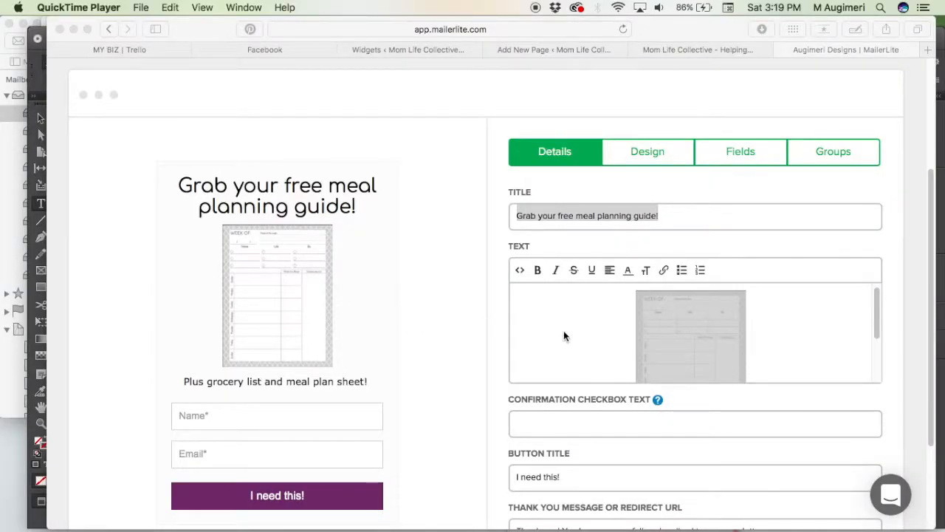
Step: View the Mom Life Collective blog page down to the sidebar meal planning opt-in form
scroll(up, 3)
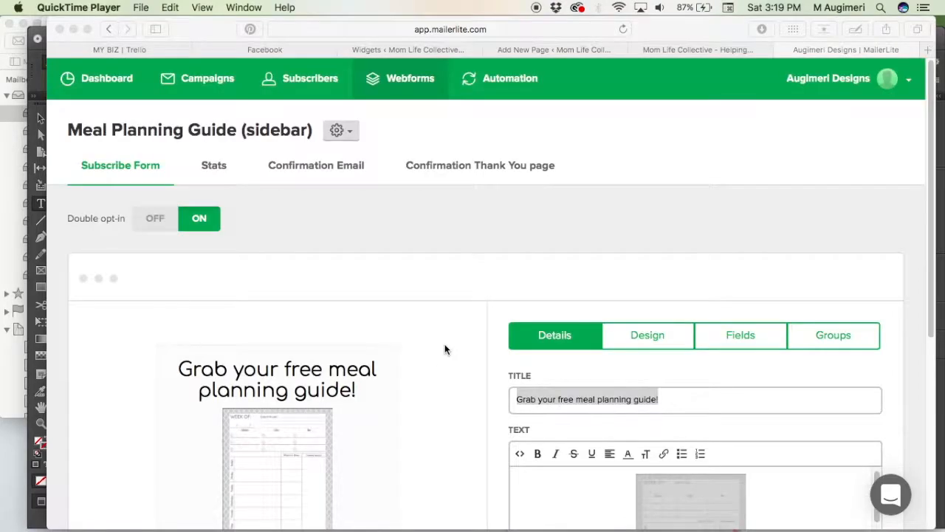
scroll(down, 3)
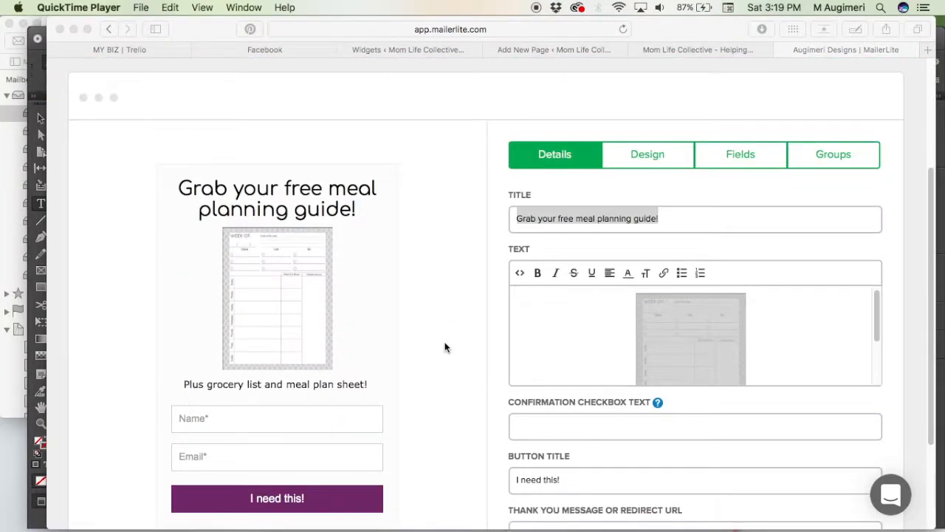
mouse_move(464, 310)
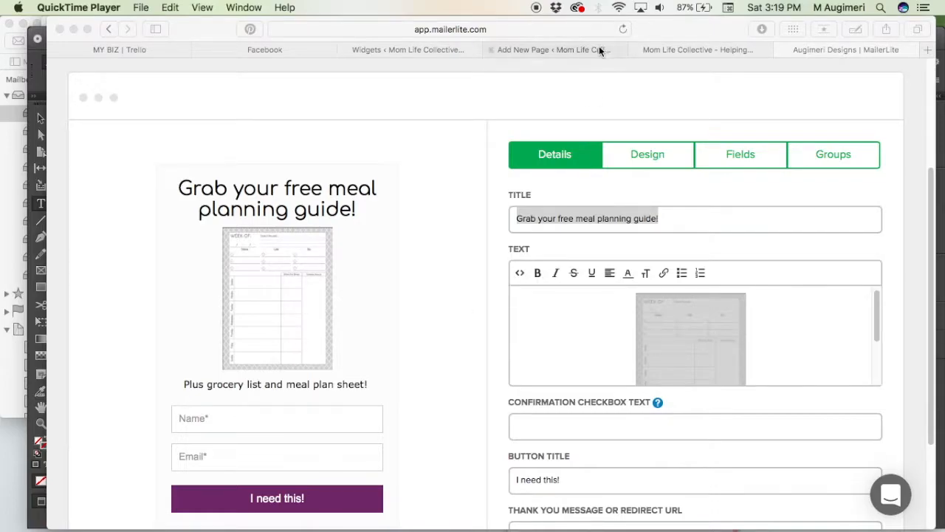
click(839, 51)
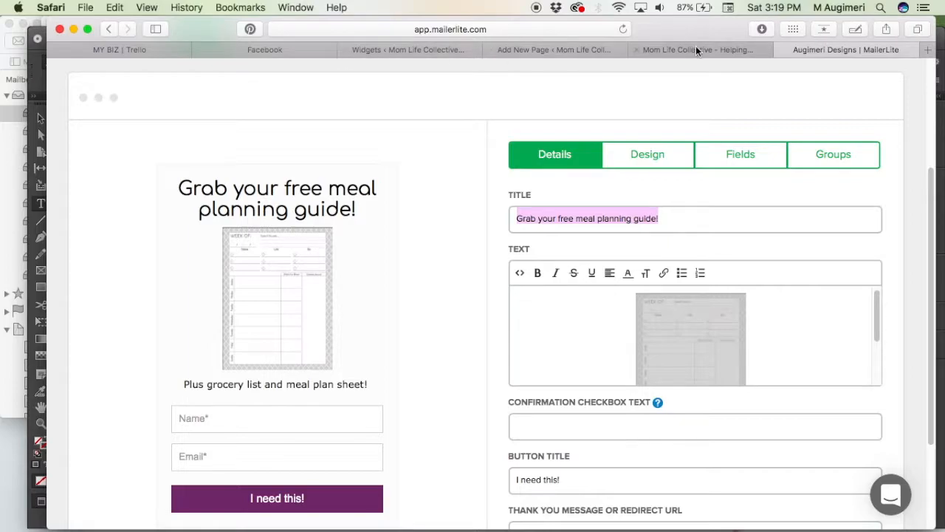
click(697, 50)
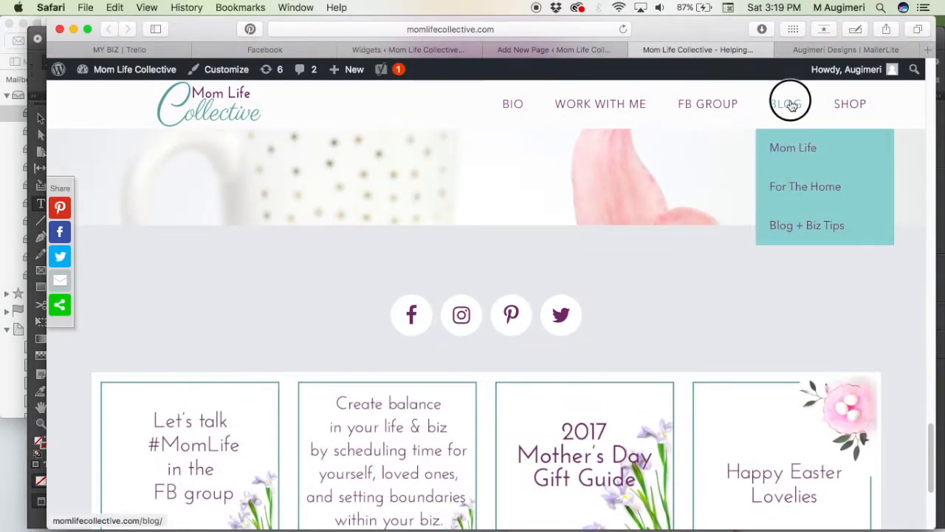
click(785, 104)
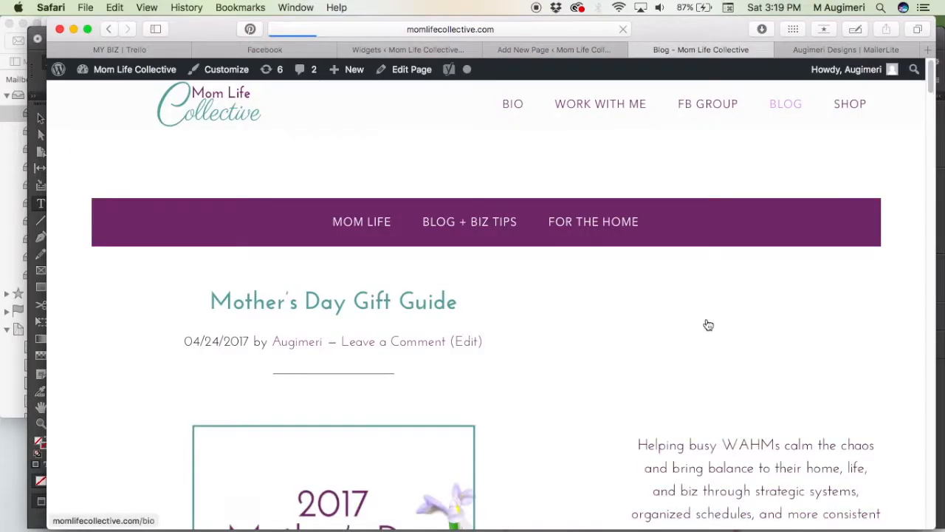
scroll(down, 3)
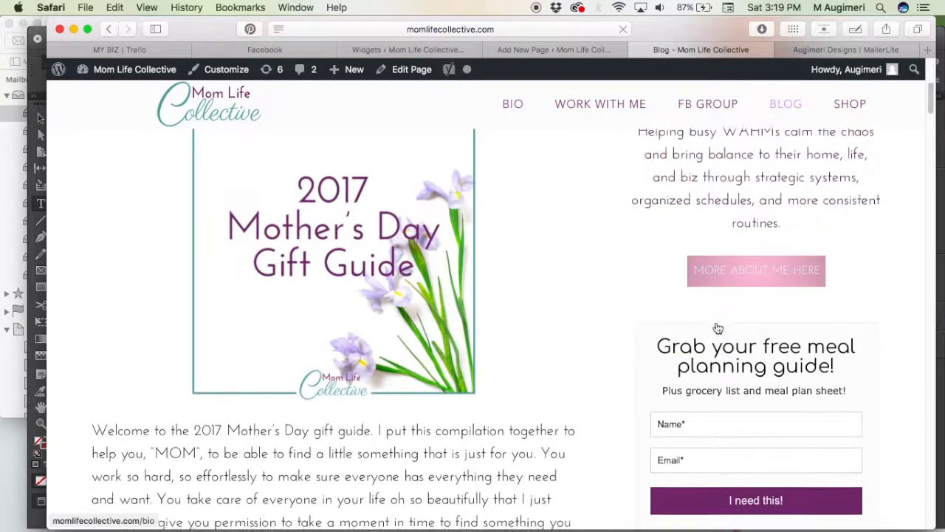
scroll(down, 3)
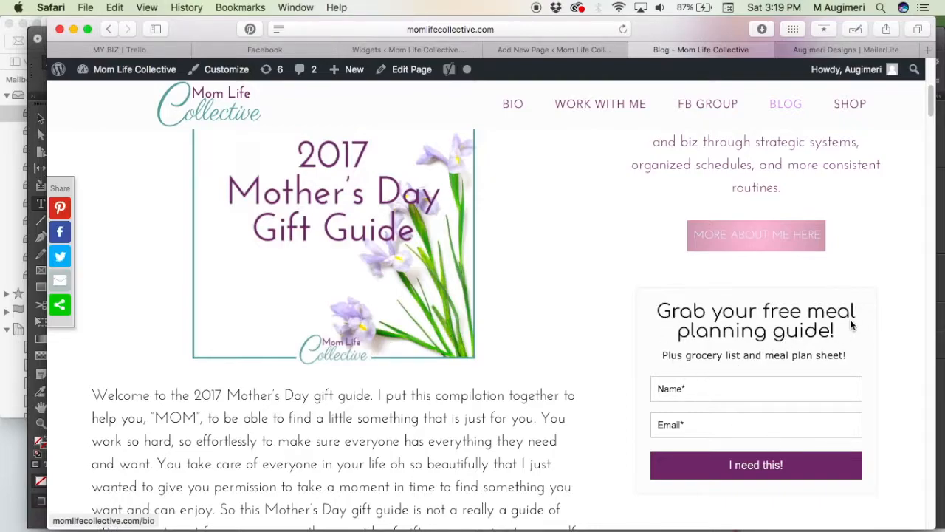
scroll(down, 3)
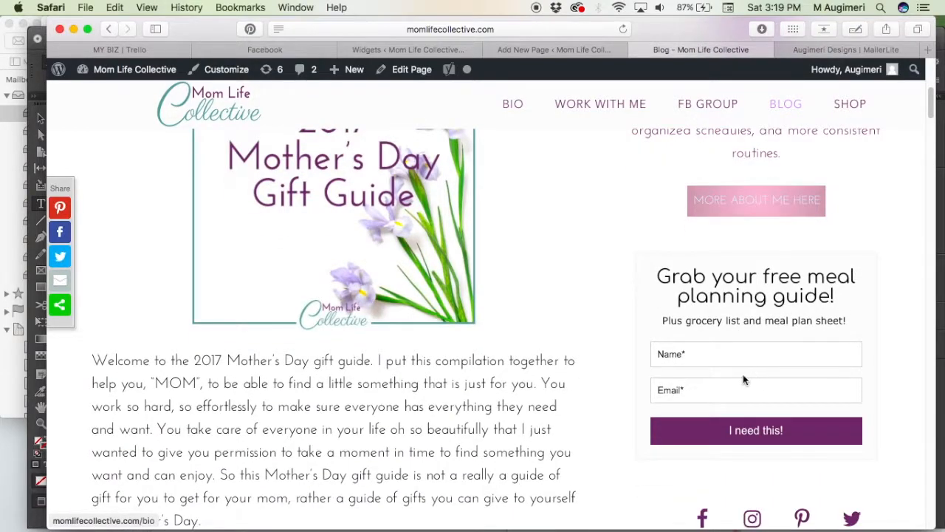
mouse_move(744, 317)
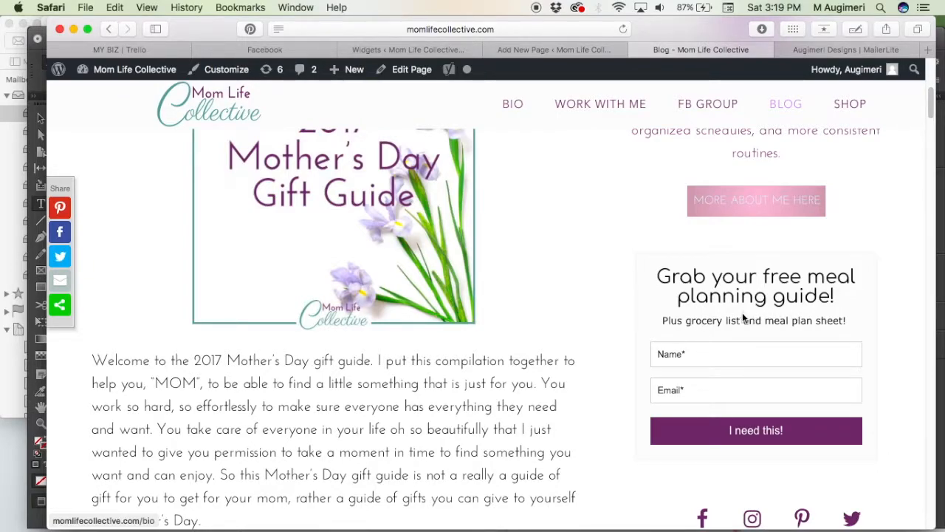
mouse_move(724, 319)
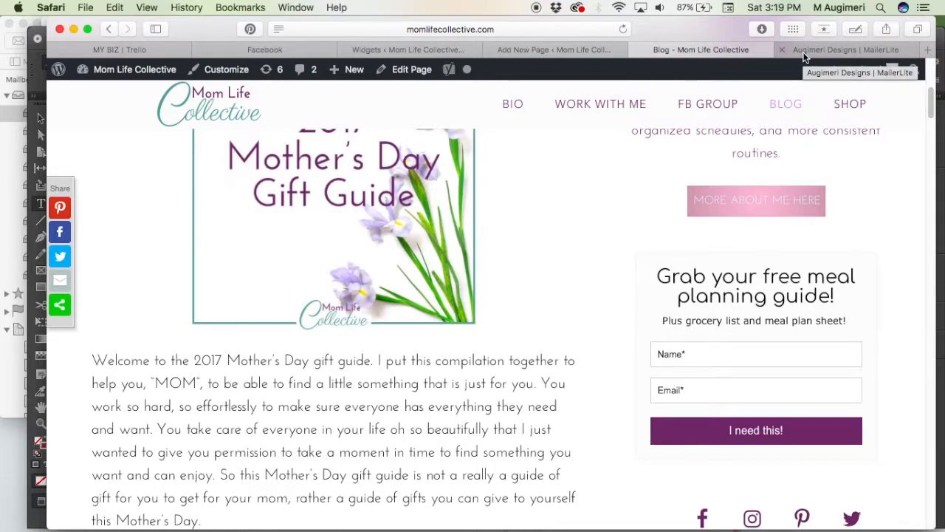
Step: Check the planner image in the MailerLite Text field, then move to the WordPress Add New Page draft
click(845, 51)
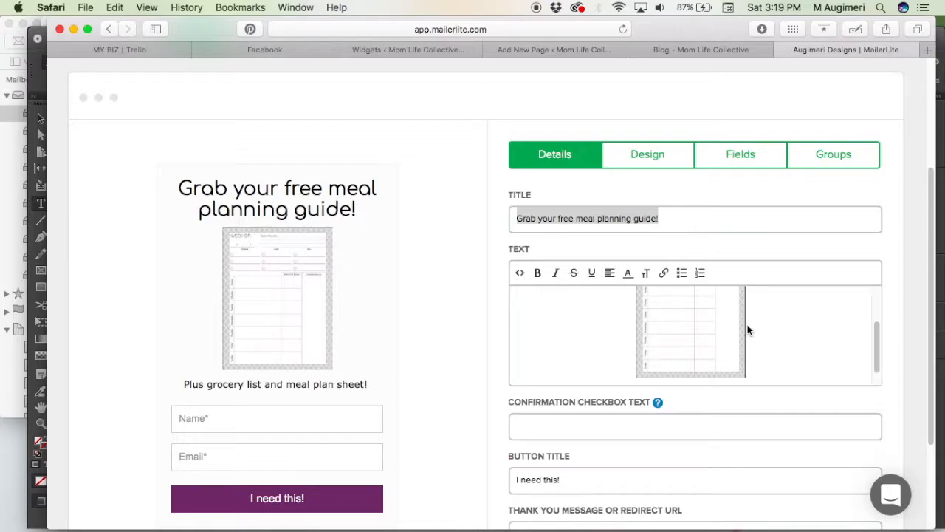
mouse_move(628, 372)
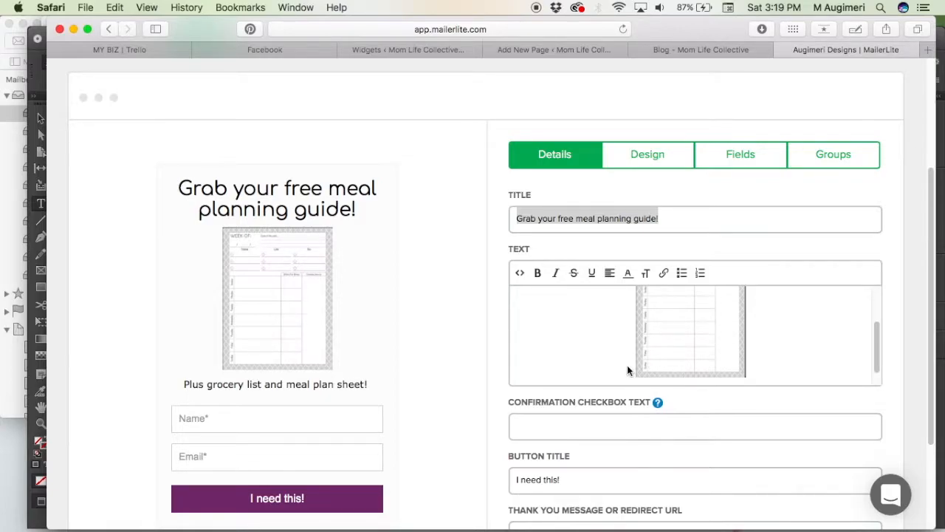
mouse_move(529, 287)
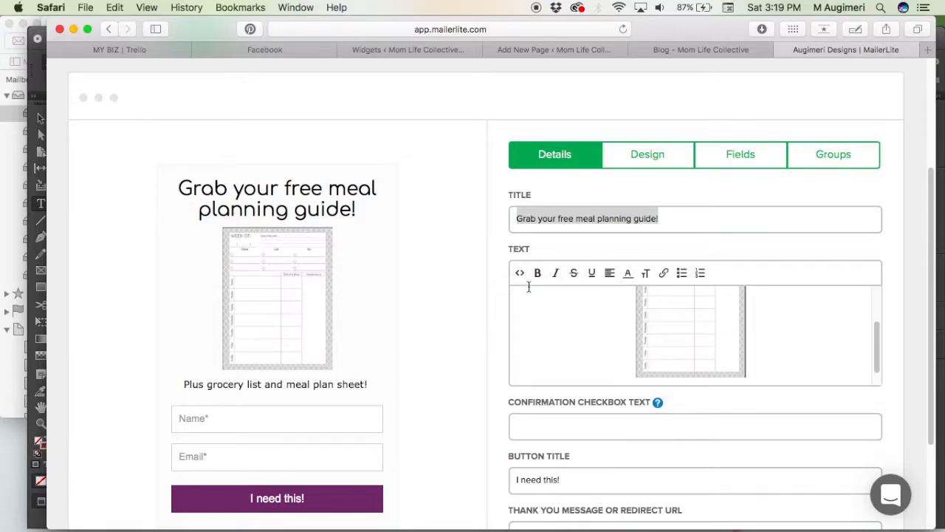
mouse_move(605, 53)
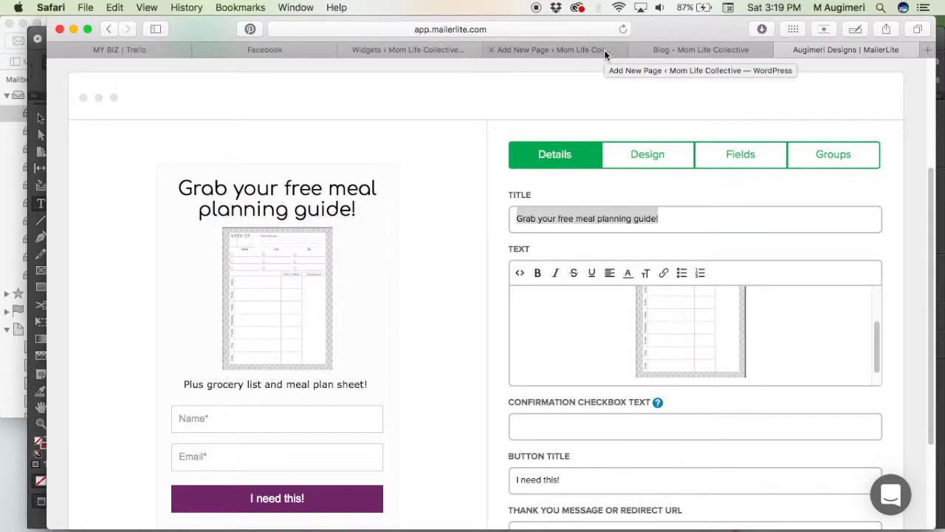
click(549, 51)
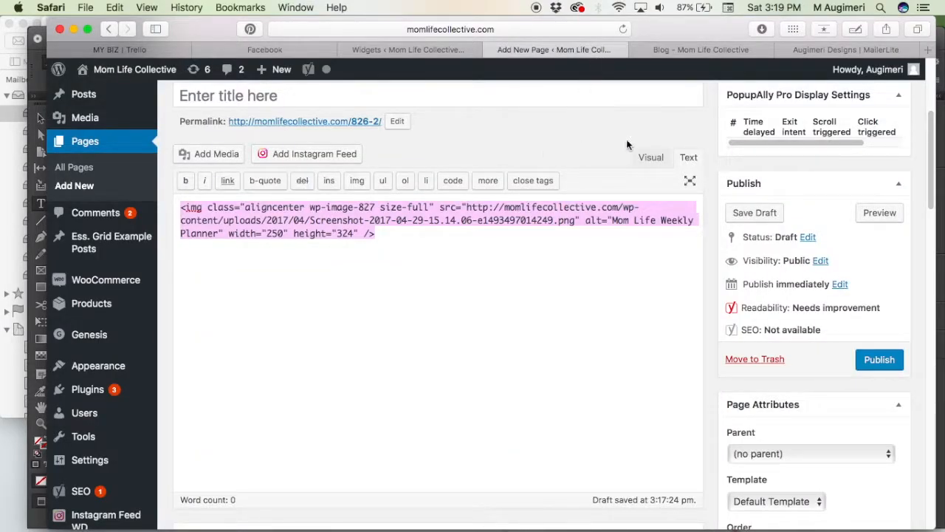
Step: View the draft in the Visual editor, showing the planner image rendered and centre-aligned
click(650, 157)
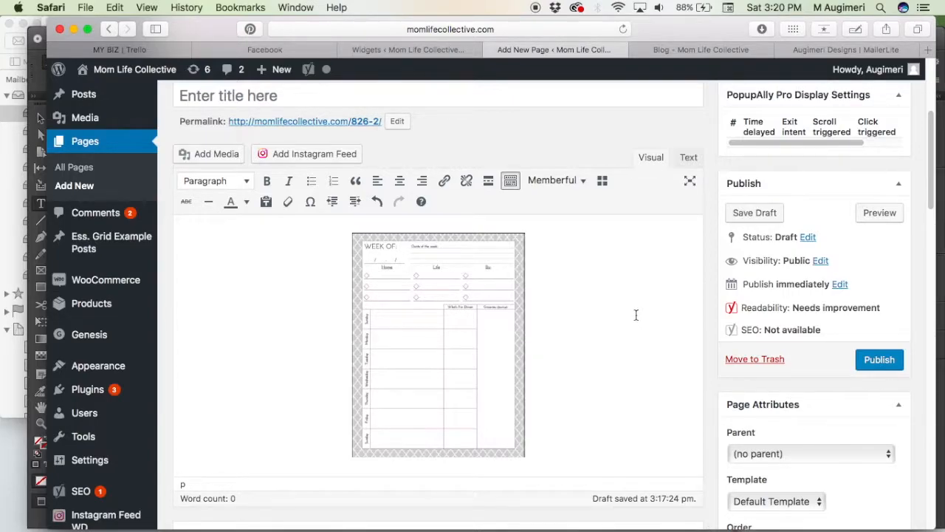
mouse_move(591, 341)
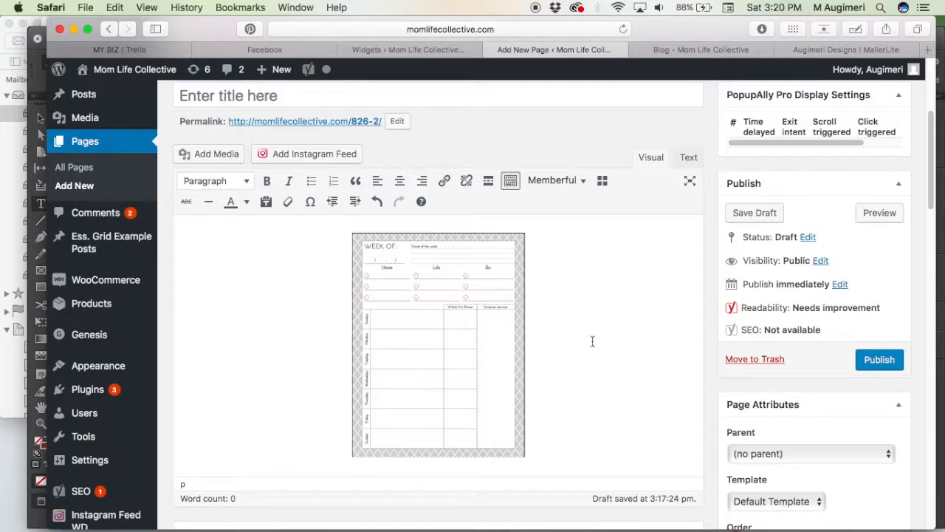
mouse_move(455, 364)
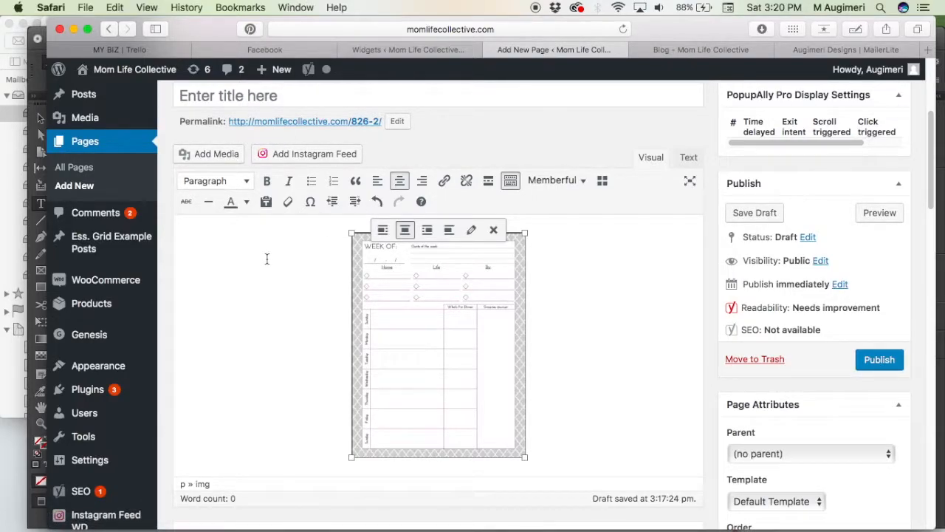
scroll(down, 3)
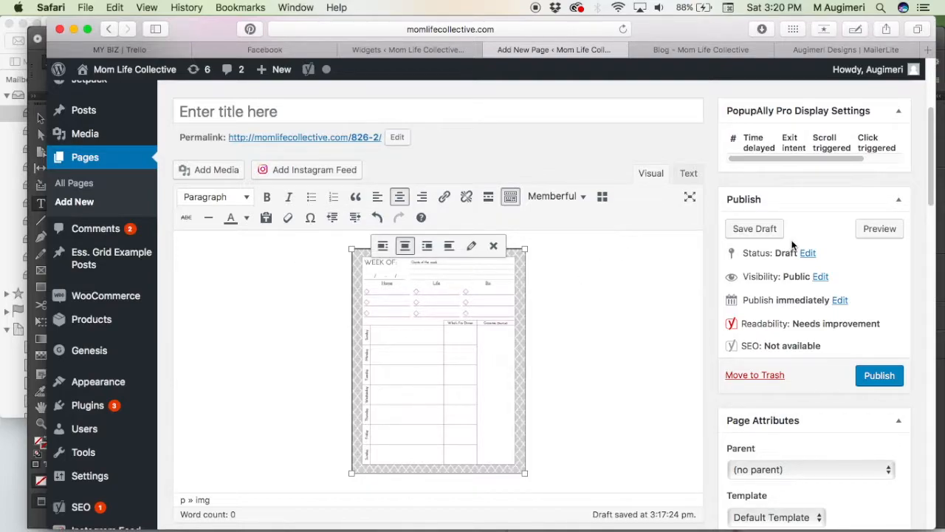
mouse_move(753, 227)
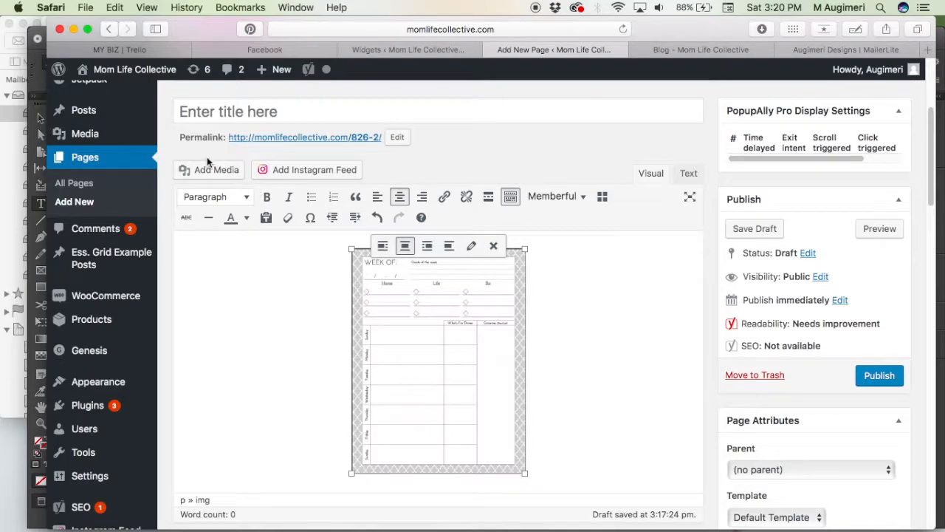
Step: Insert the Mom Life Weekly Planner image: Alignment Center, Link To Custom URL, Size Full (250 × 324)
click(210, 168)
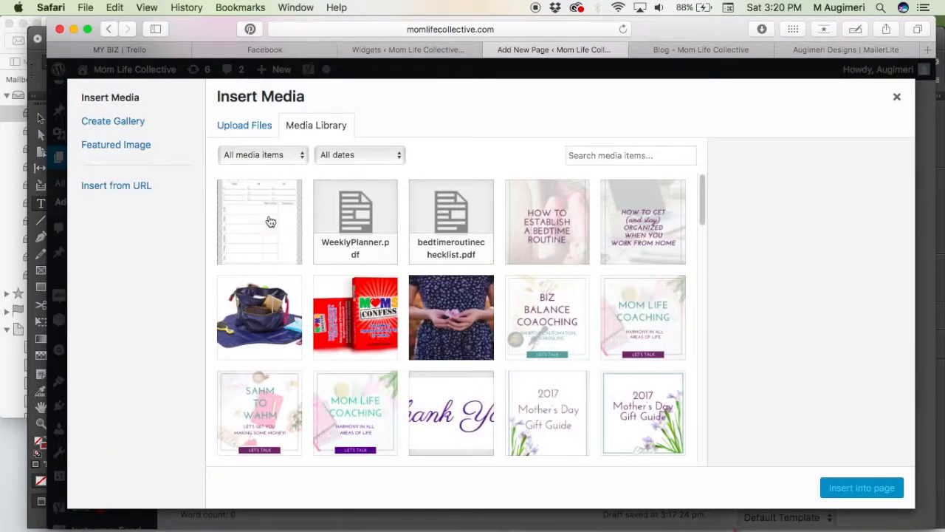
click(260, 222)
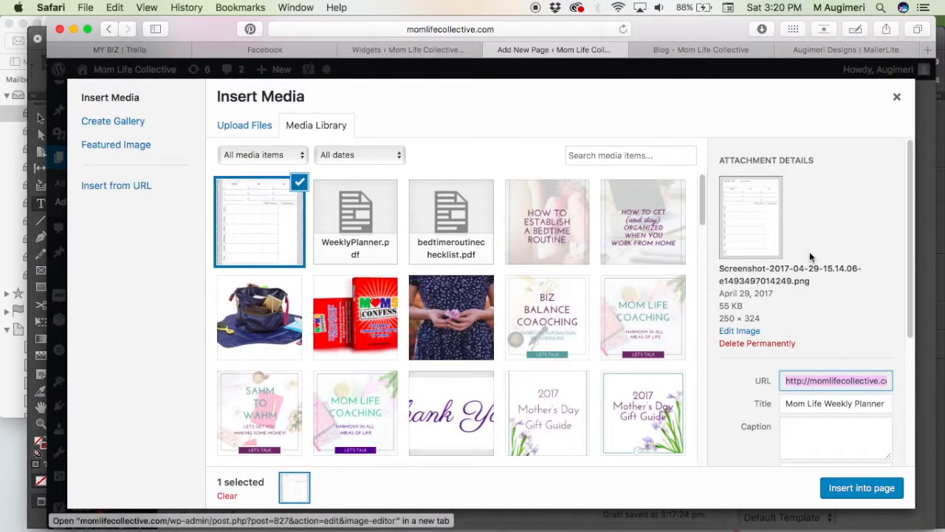
scroll(down, 3)
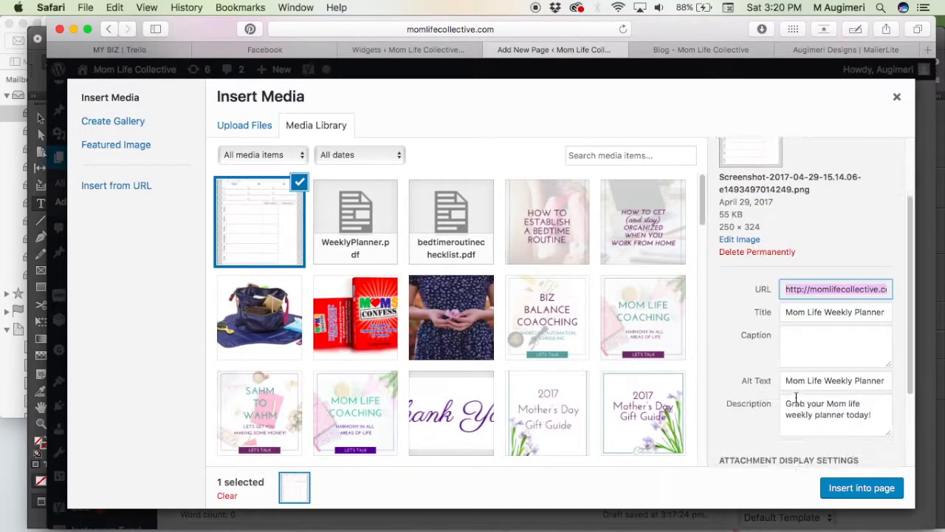
scroll(down, 3)
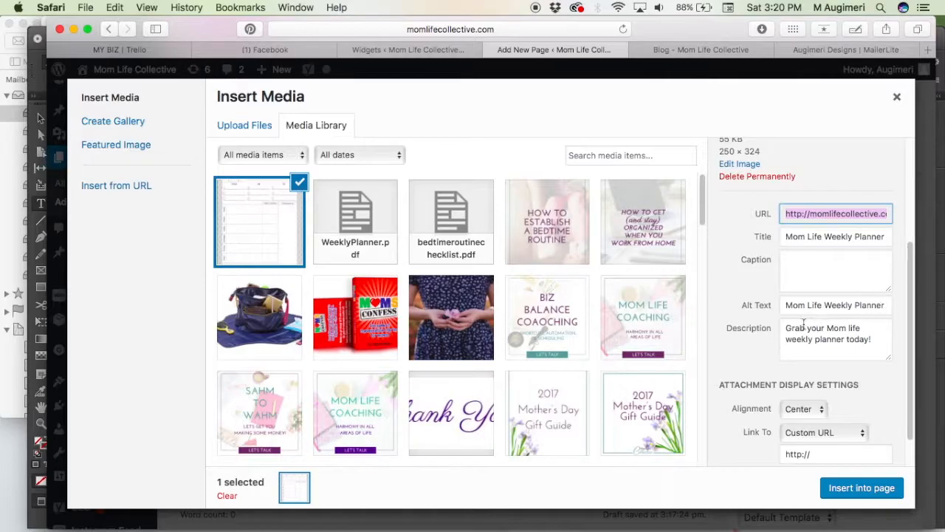
mouse_move(759, 244)
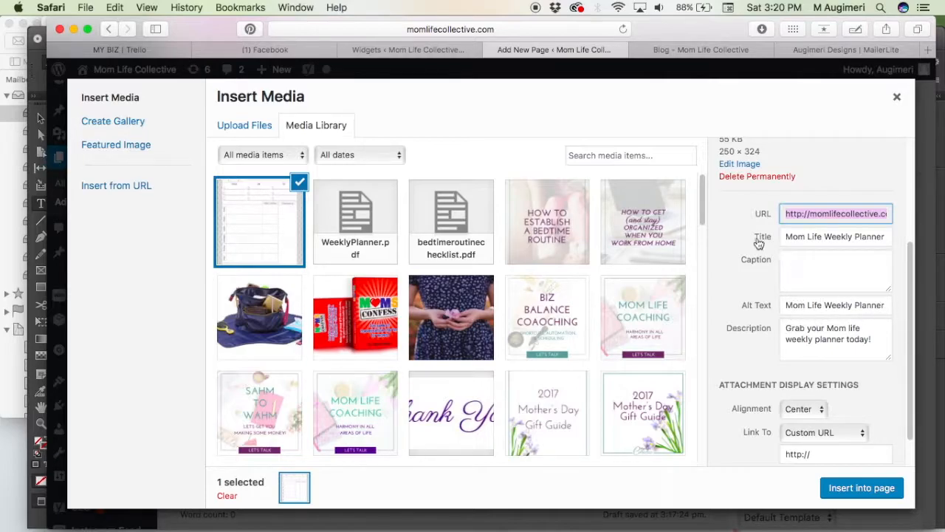
scroll(up, 3)
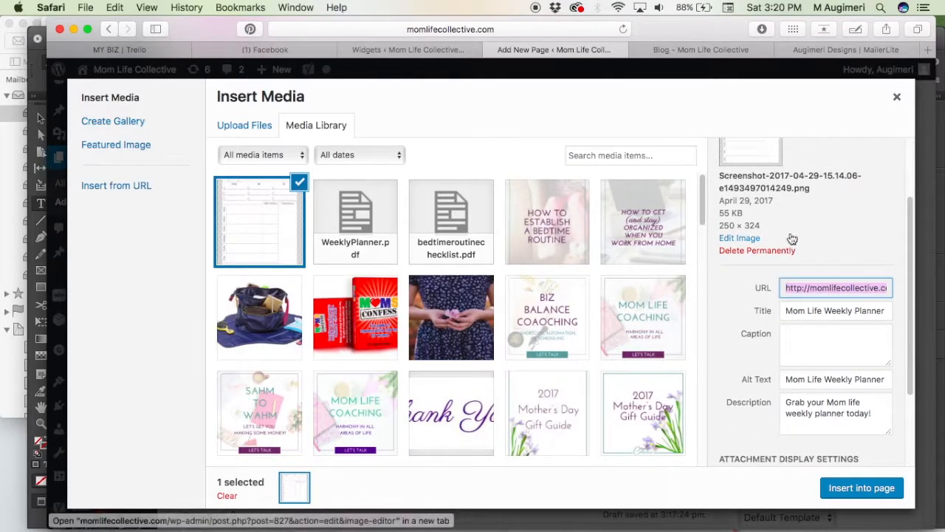
mouse_move(832, 393)
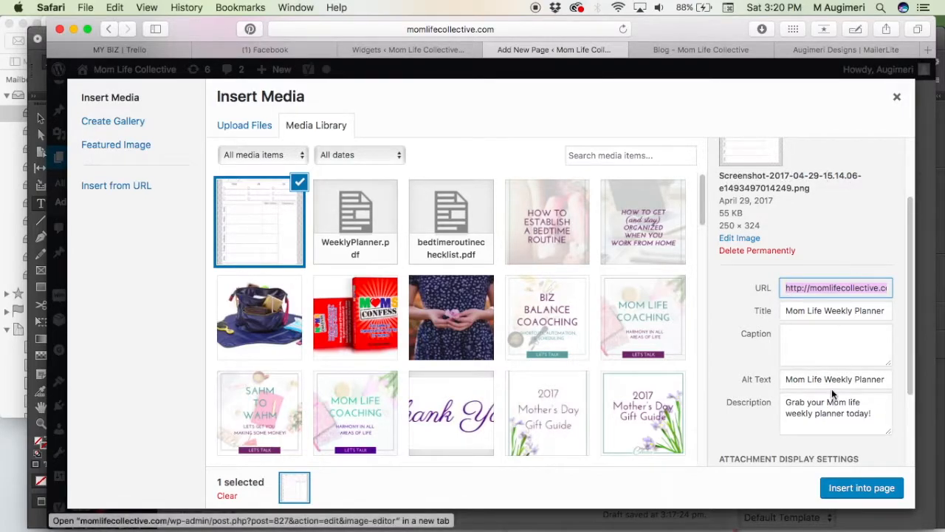
mouse_move(862, 487)
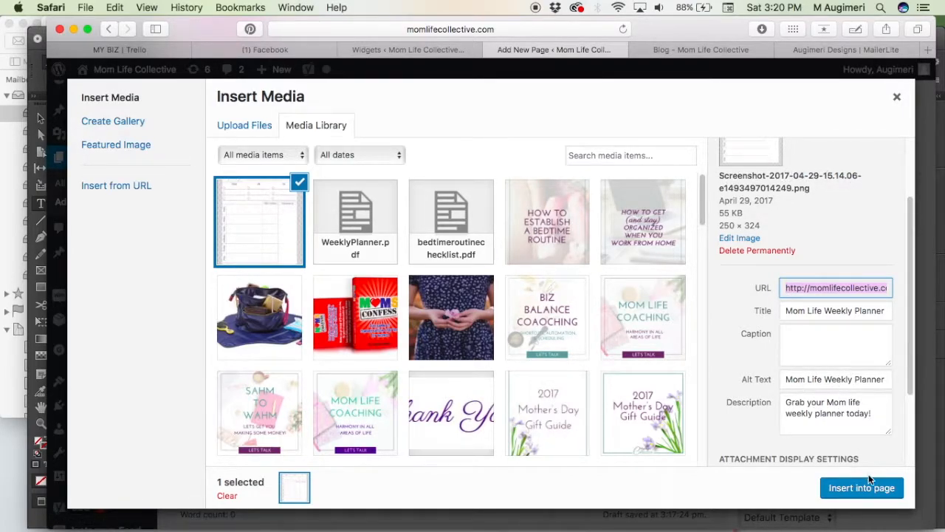
scroll(down, 3)
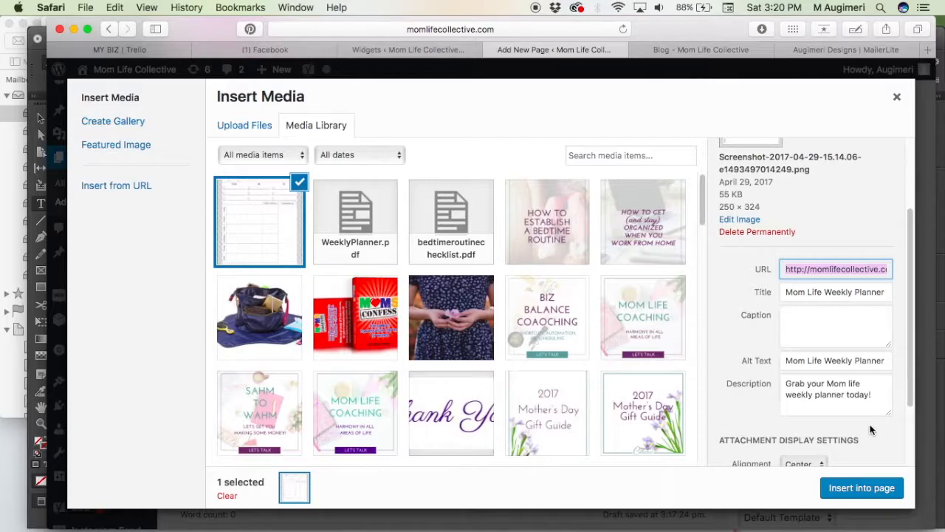
scroll(down, 3)
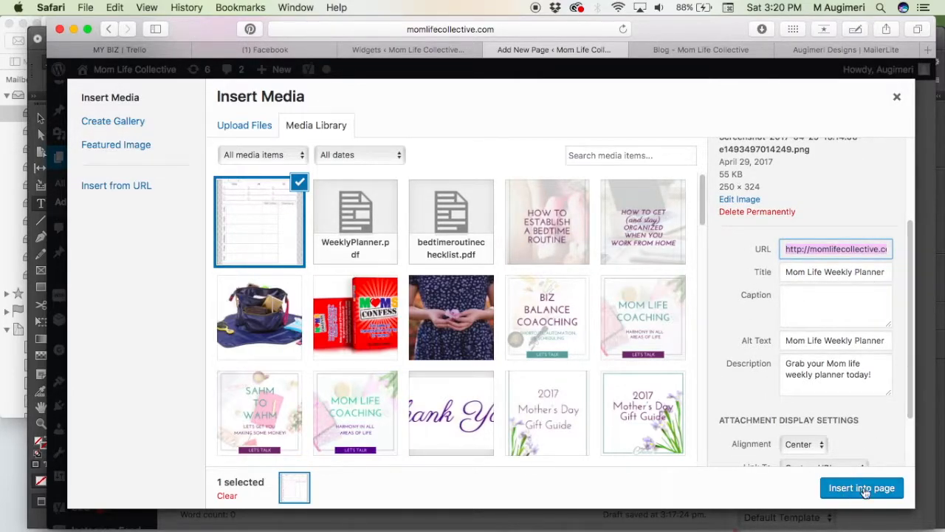
scroll(down, 3)
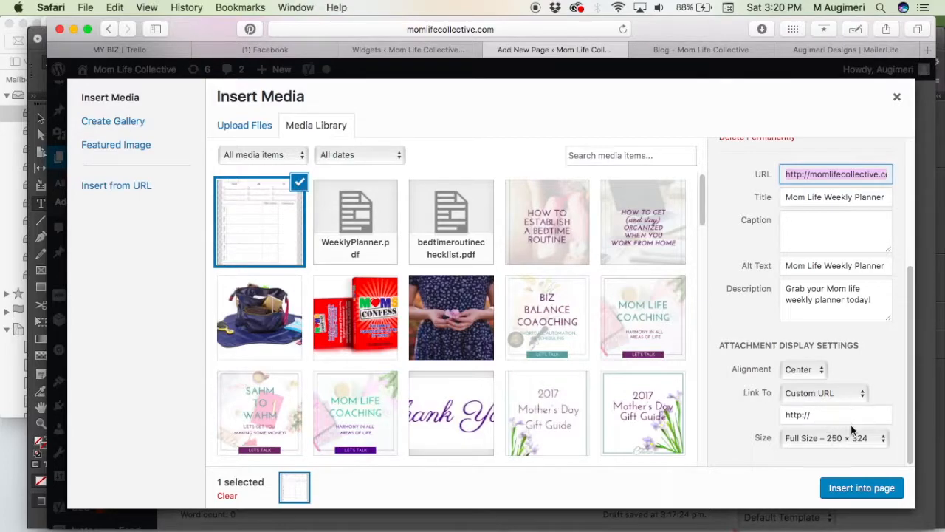
mouse_move(877, 446)
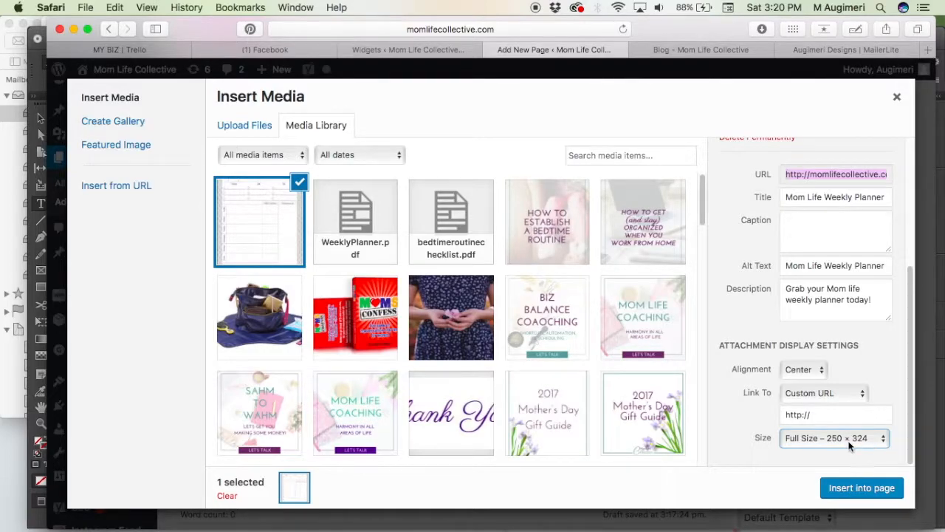
click(861, 488)
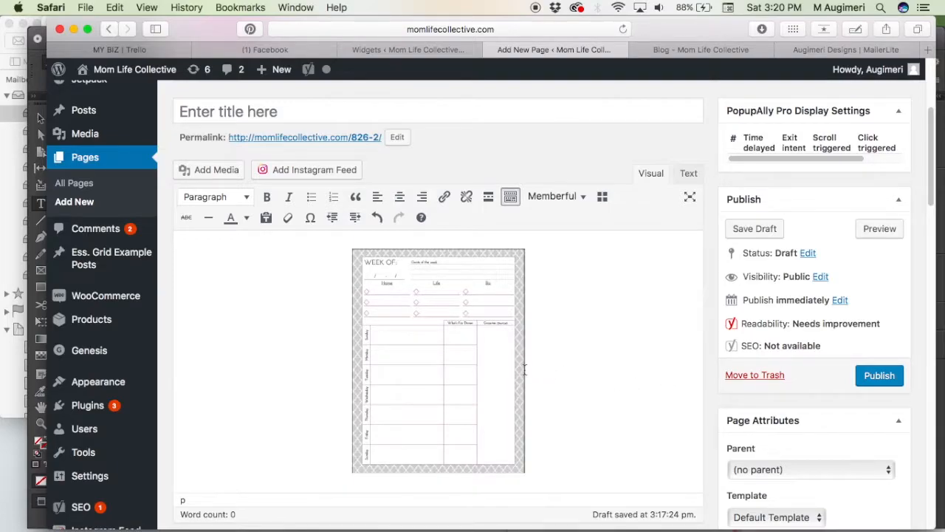
mouse_move(475, 343)
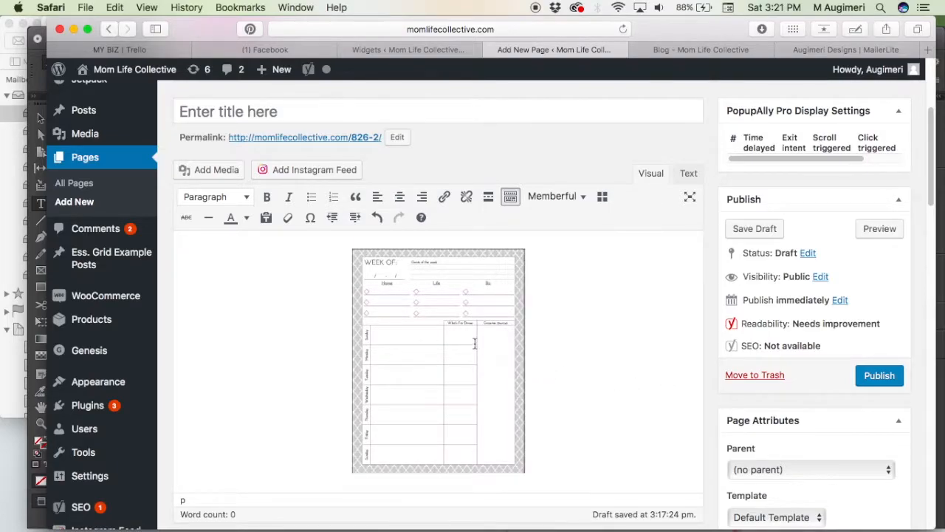
mouse_move(452, 359)
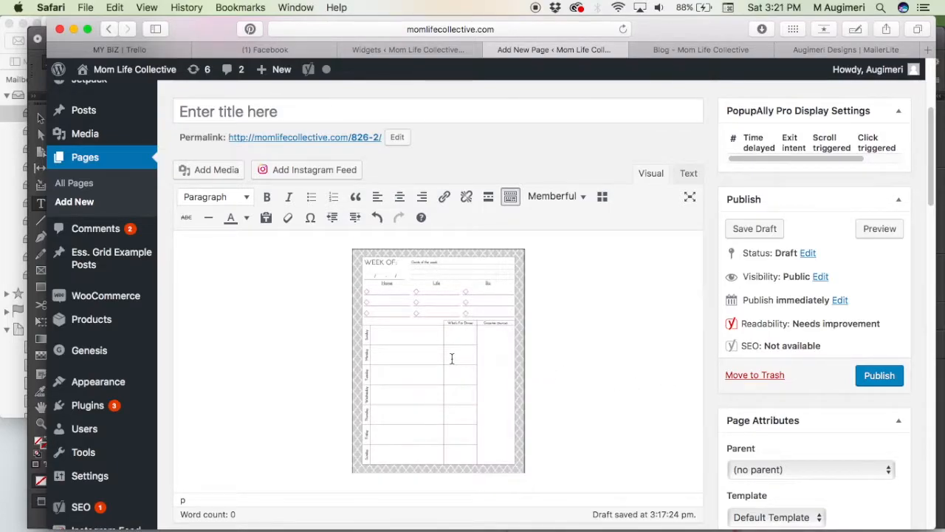
mouse_move(339, 288)
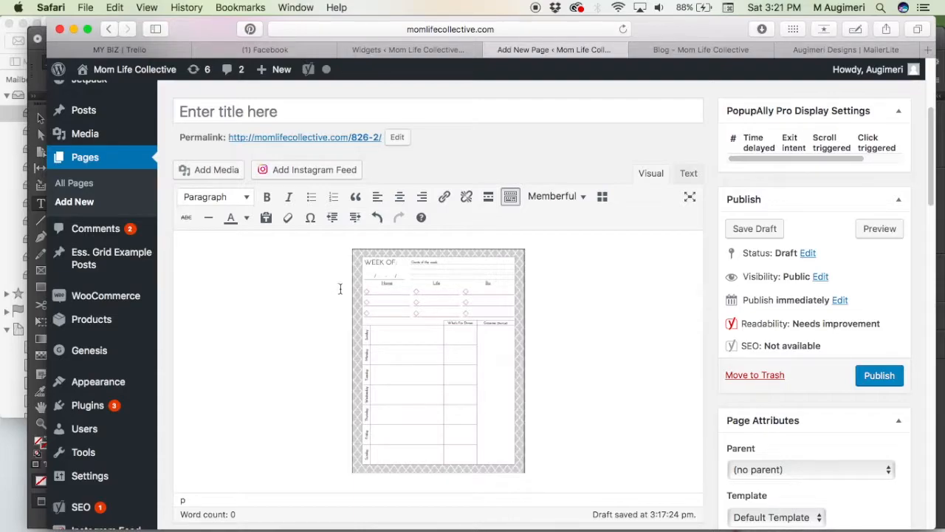
mouse_move(596, 271)
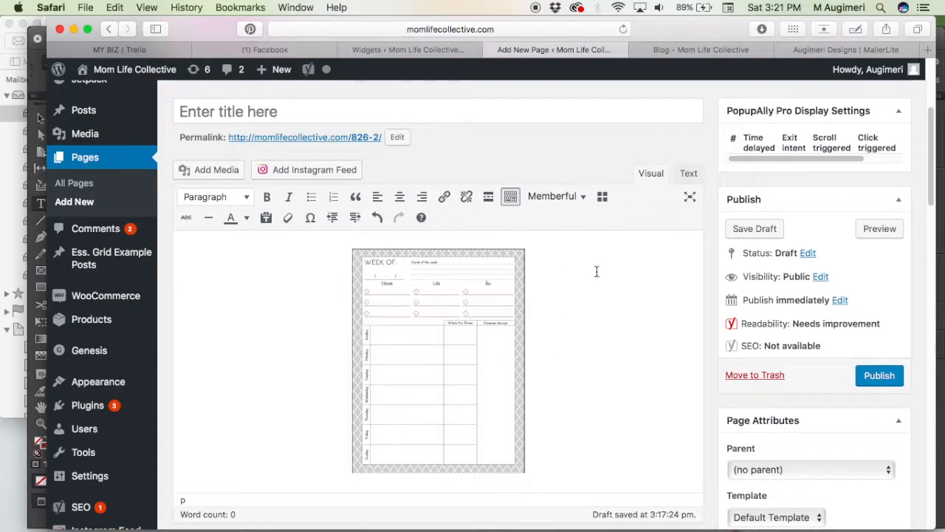
mouse_move(467, 359)
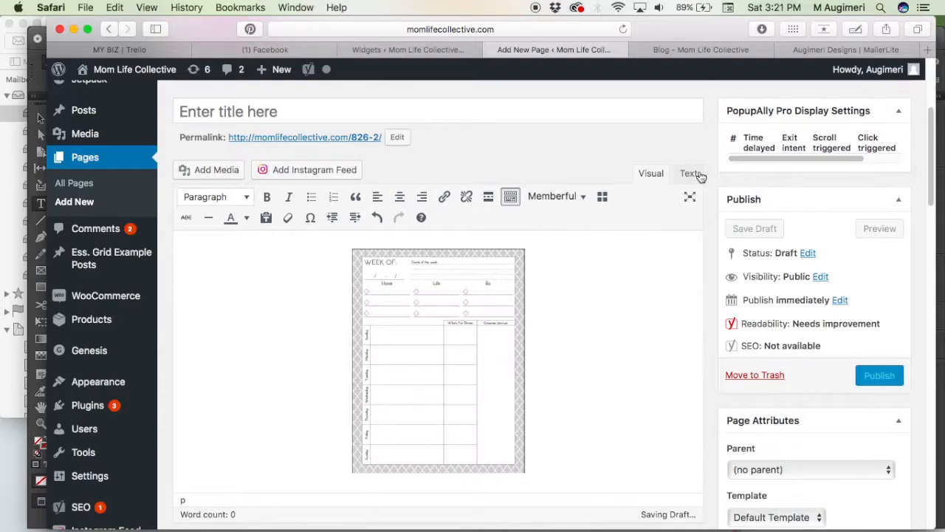
Step: Show the page as raw HTML in the Text editor and copy the centred img code
click(689, 173)
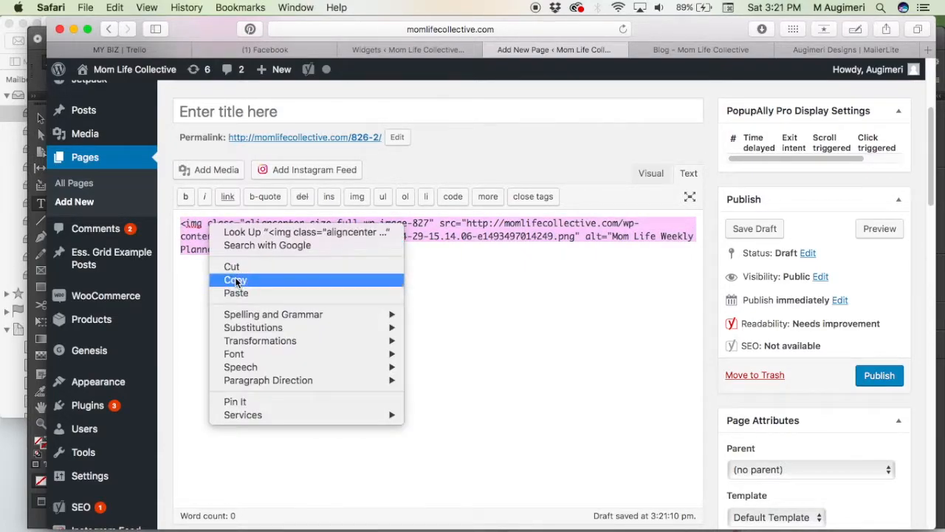
click(235, 279)
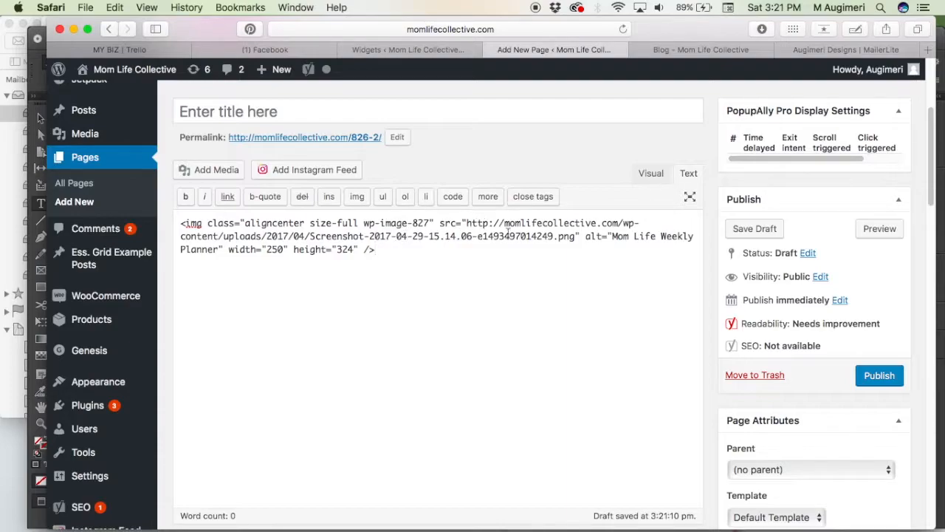
mouse_move(603, 245)
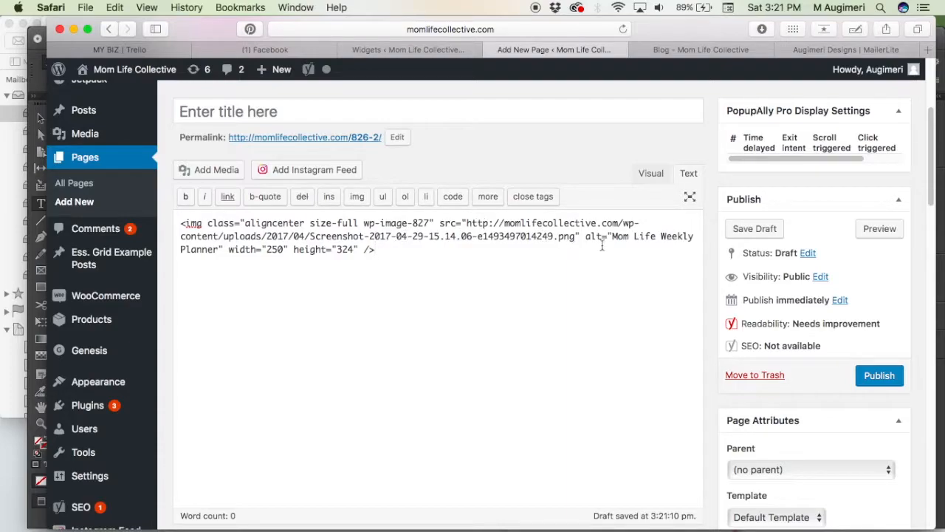
mouse_move(641, 238)
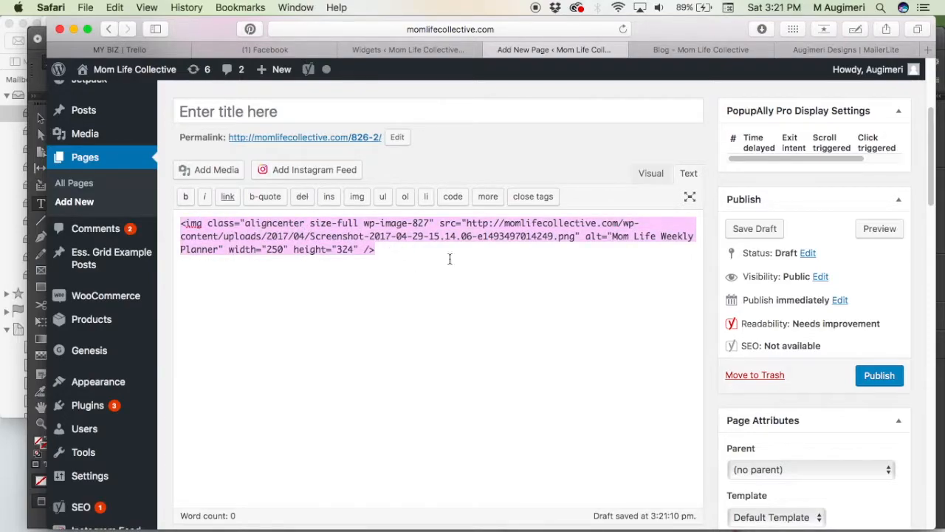
Step: Return to the Meal Planning Guide (sidebar) webform editor and reach its Details text field
click(845, 50)
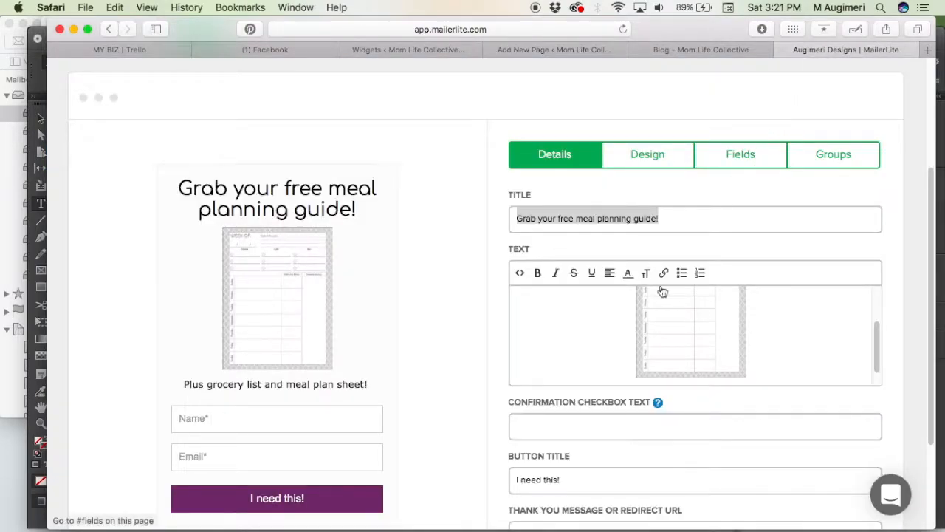
scroll(up, 3)
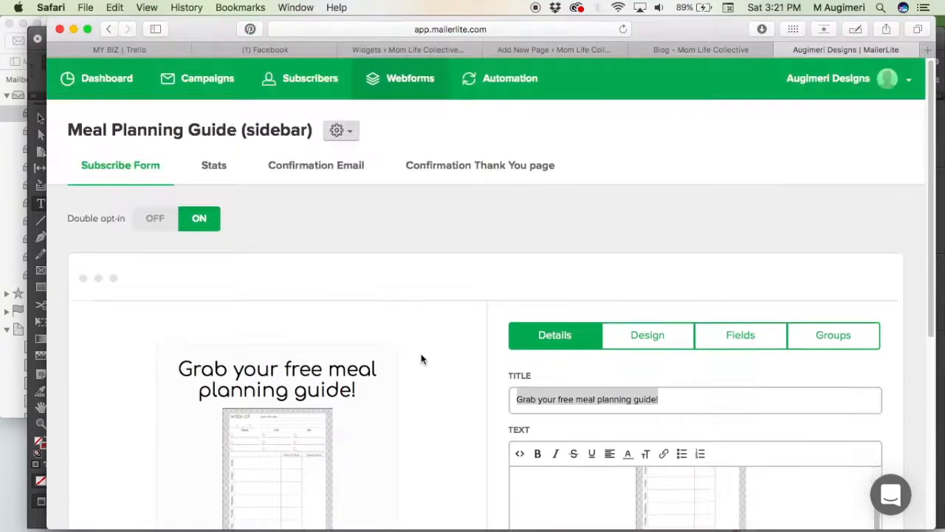
mouse_move(439, 213)
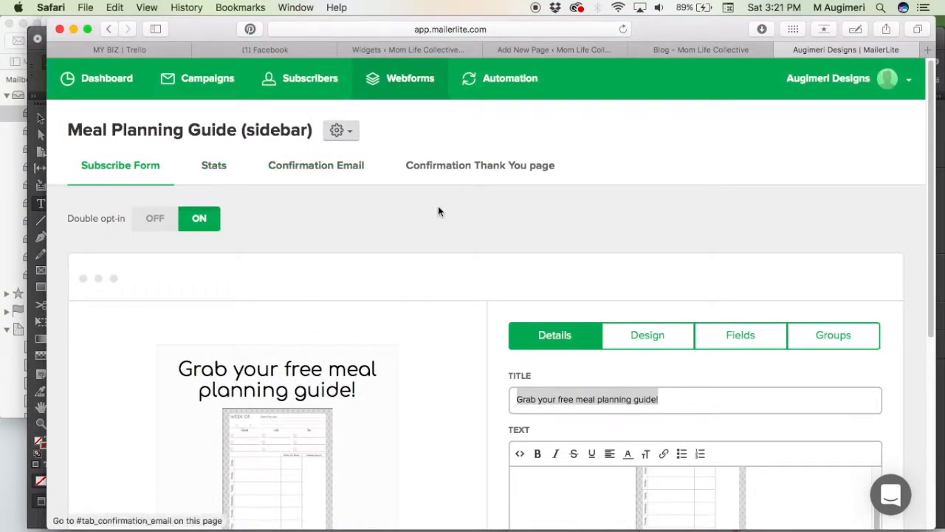
scroll(down, 3)
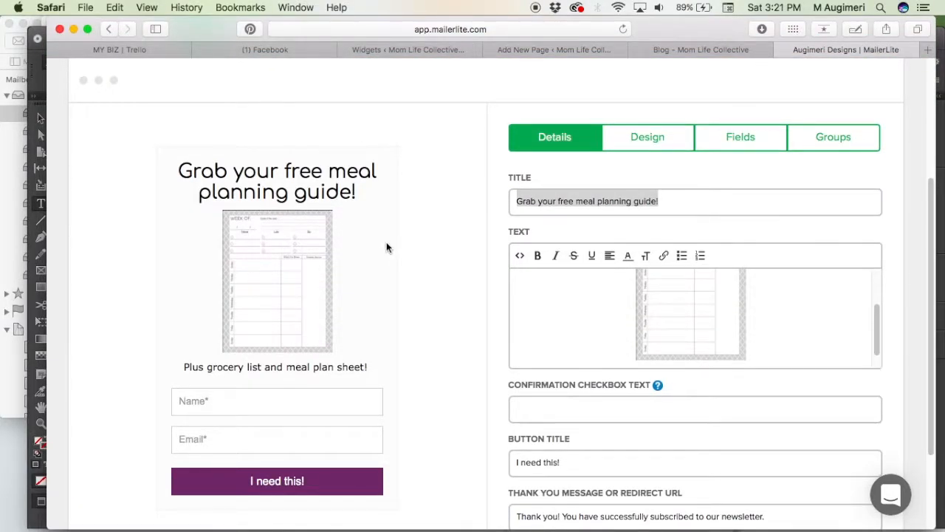
scroll(down, 3)
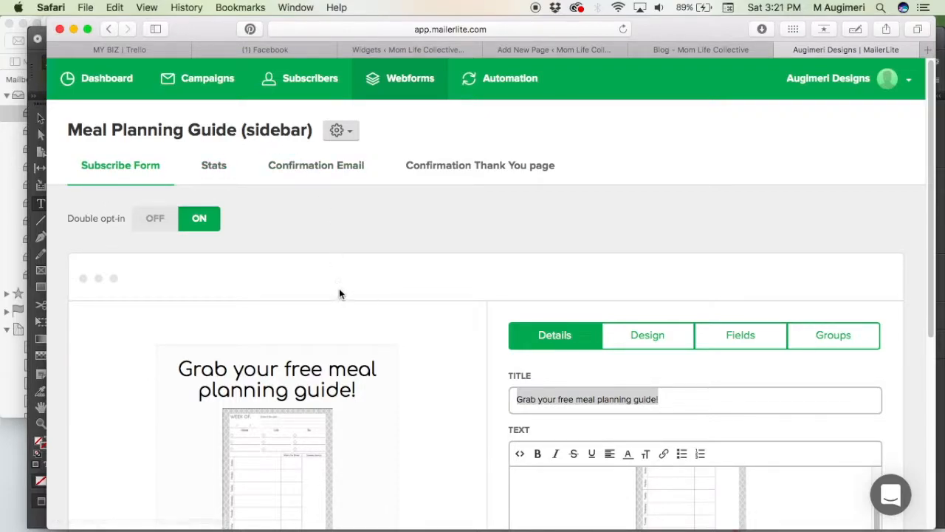
scroll(down, 3)
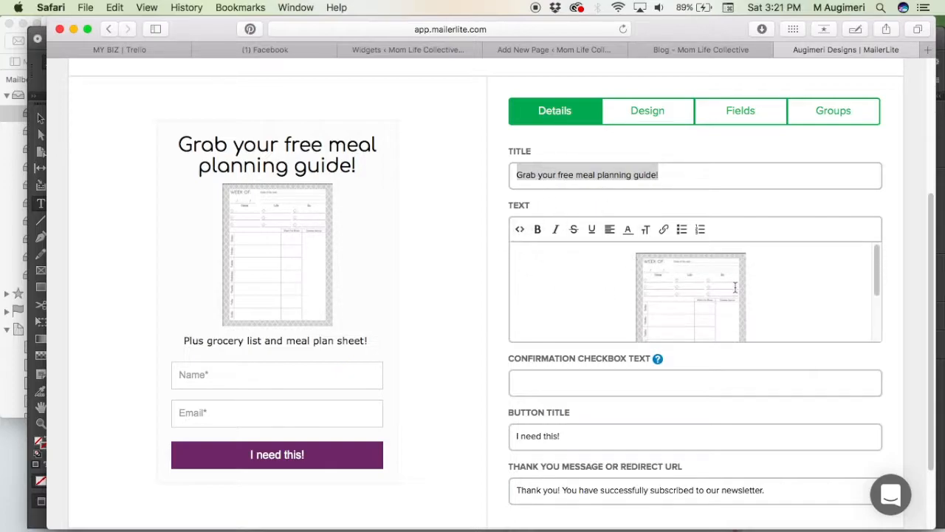
click(691, 295)
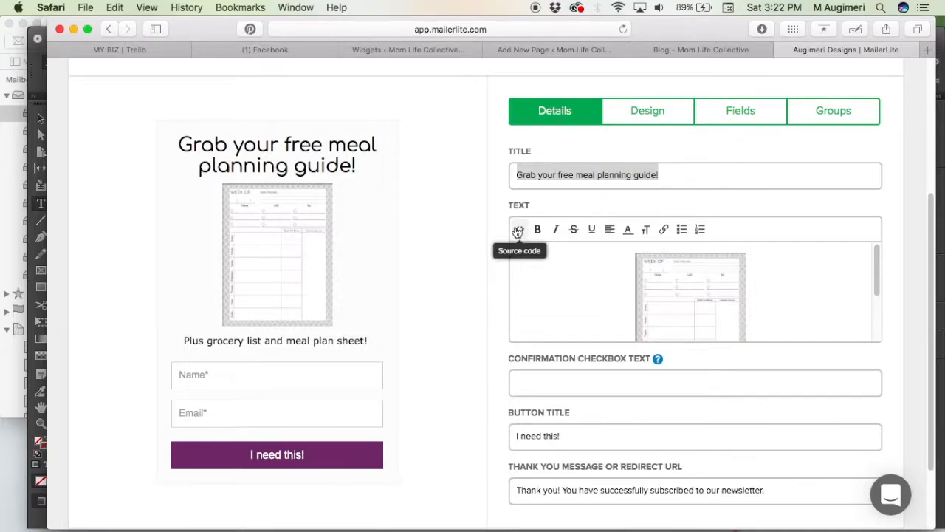
click(519, 229)
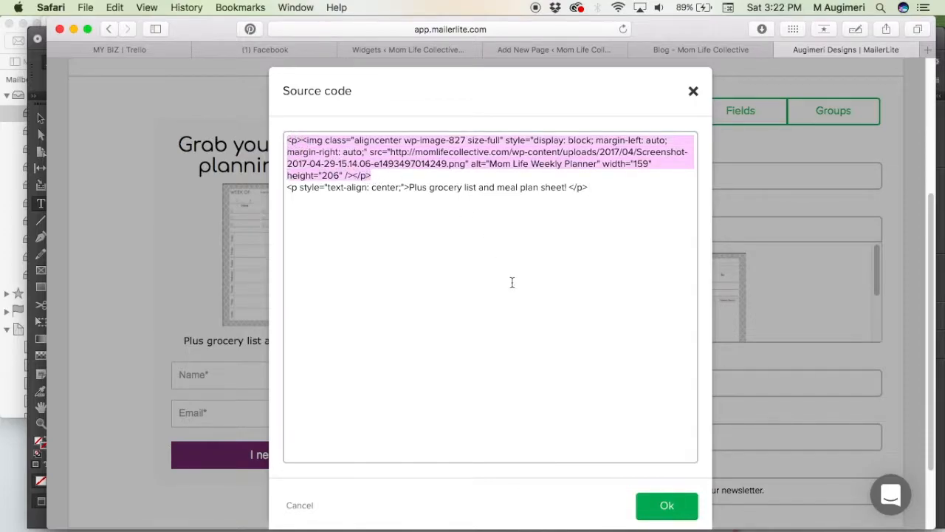
click(374, 174)
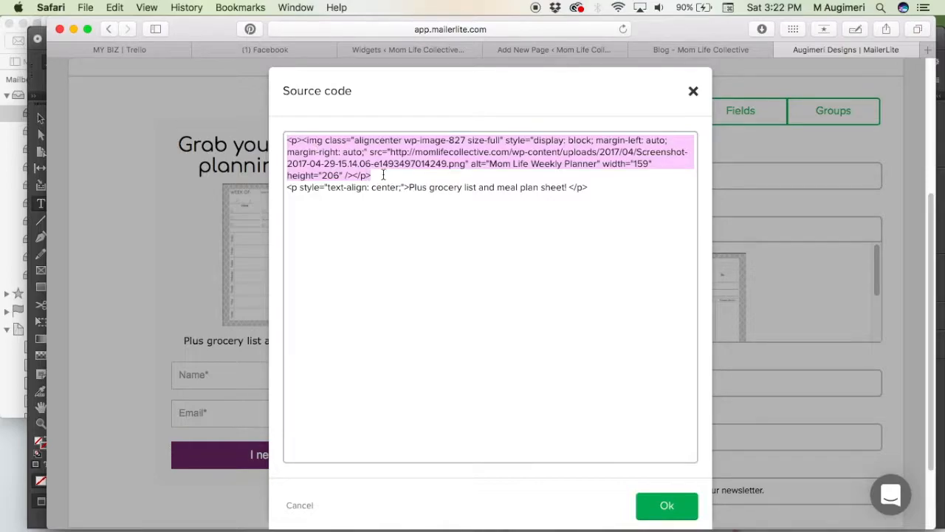
click(369, 174)
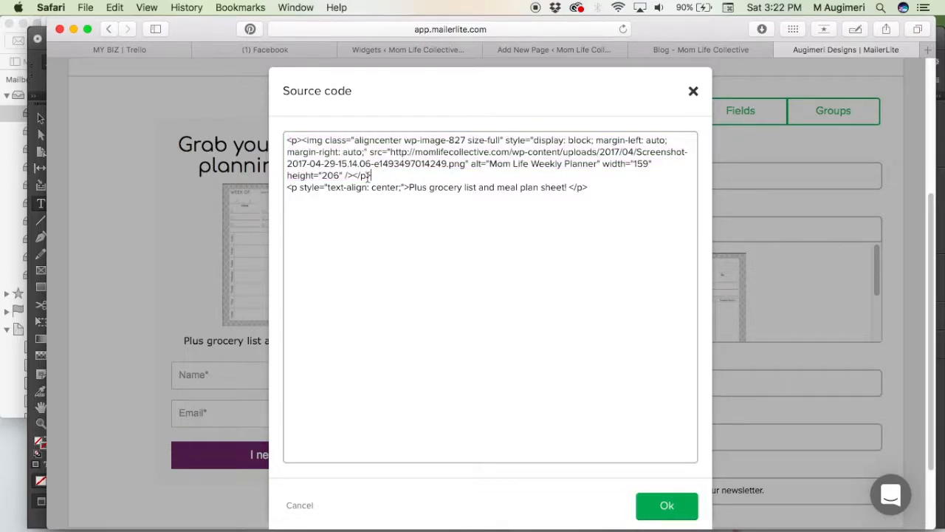
mouse_move(666, 505)
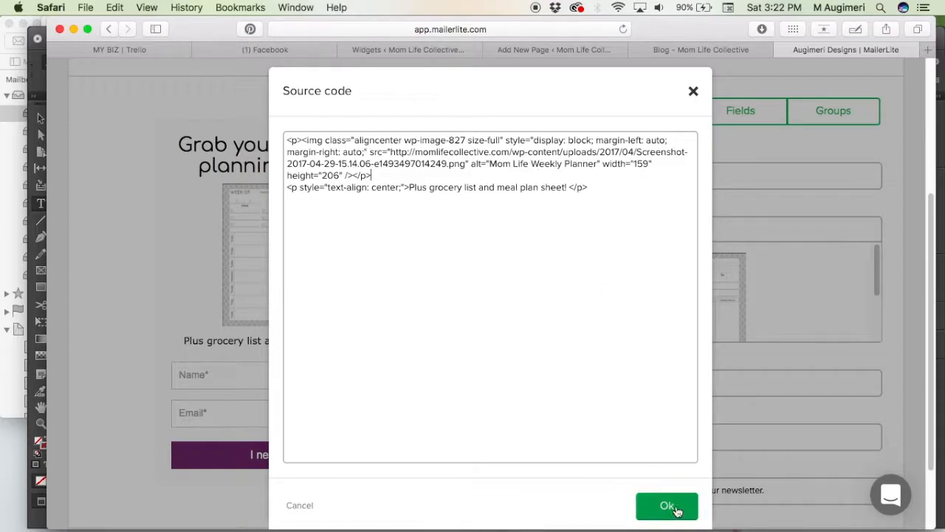
click(666, 505)
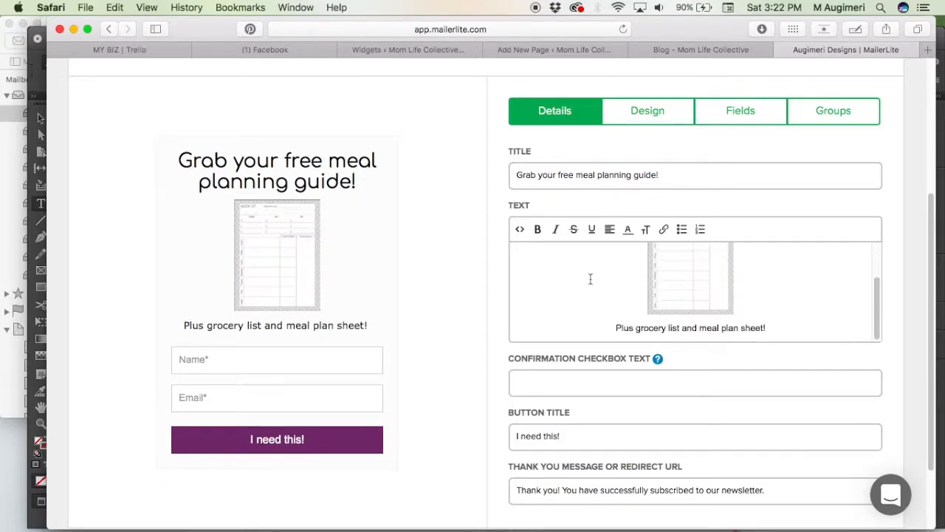
click(691, 287)
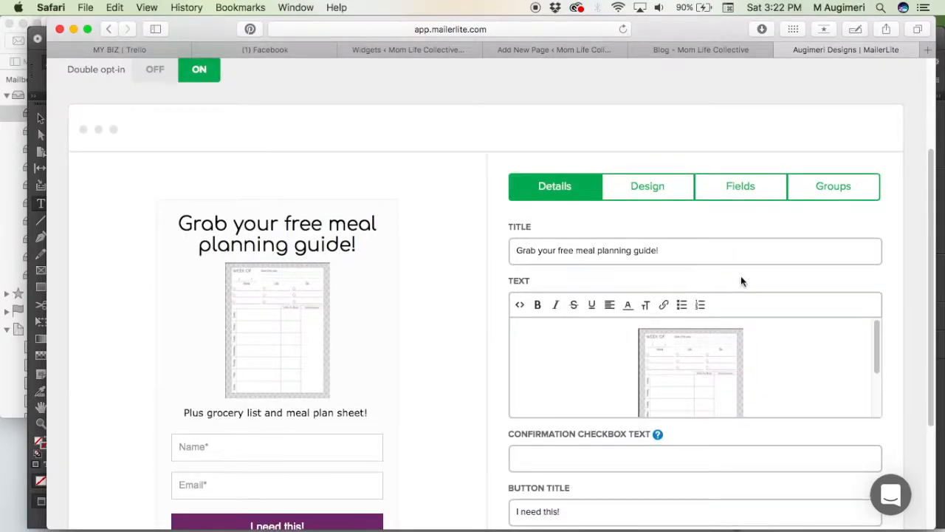
scroll(down, 3)
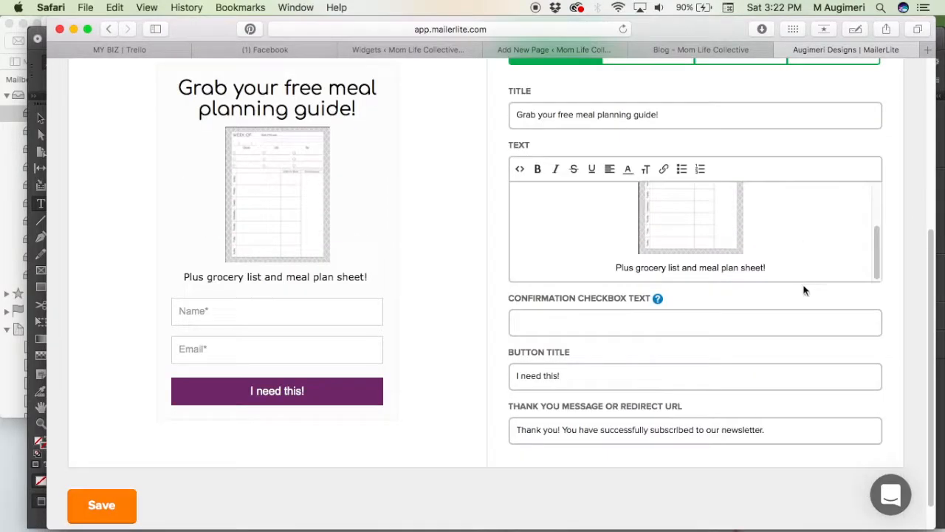
click(691, 216)
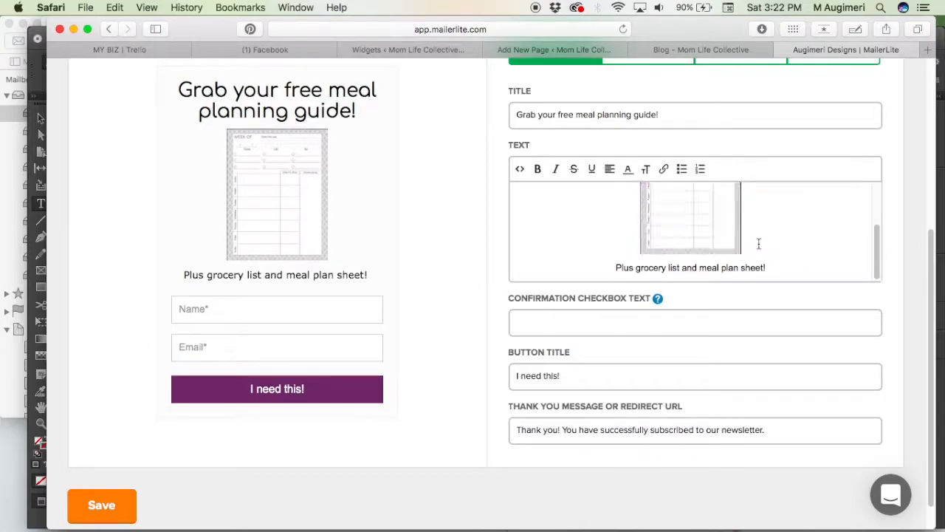
scroll(up, 3)
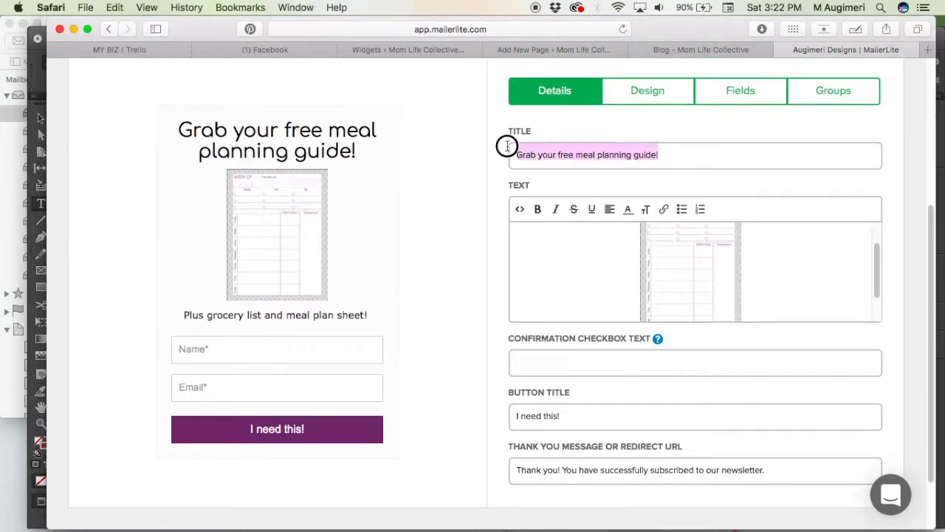
mouse_move(750, 284)
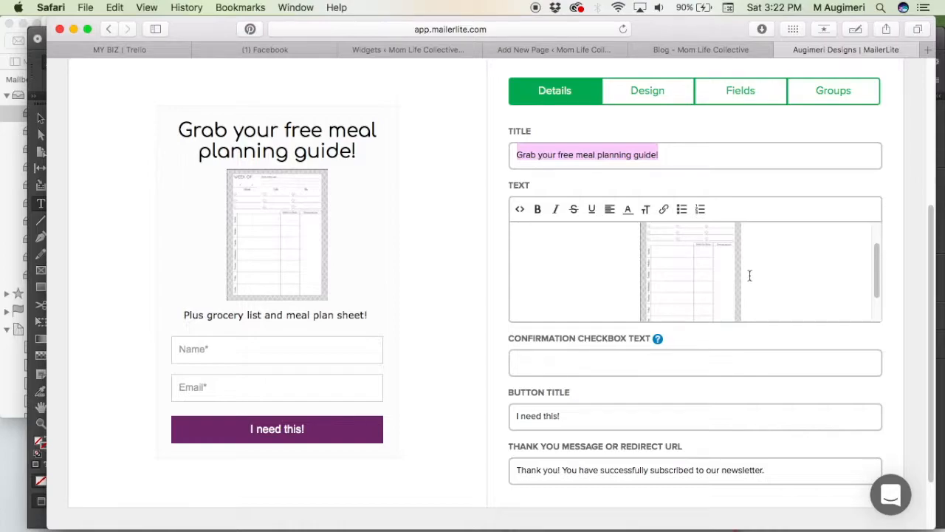
mouse_move(715, 357)
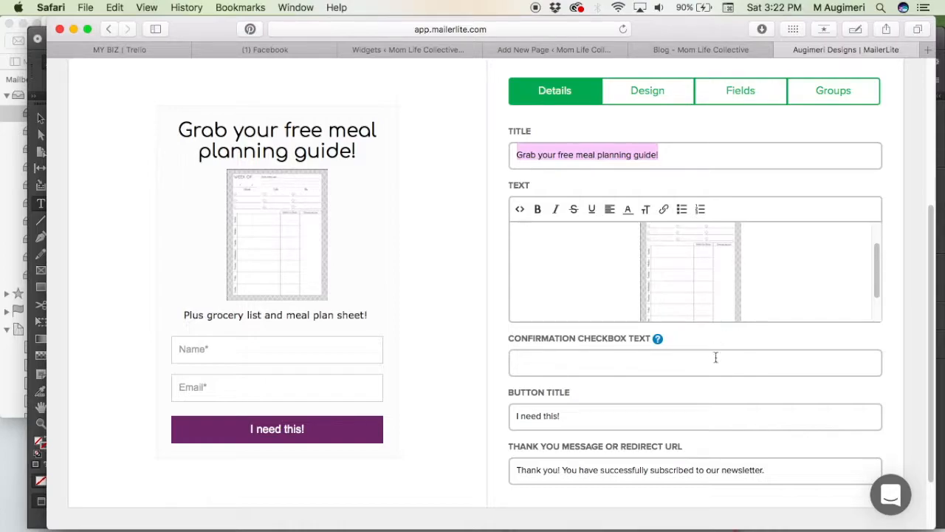
mouse_move(626, 209)
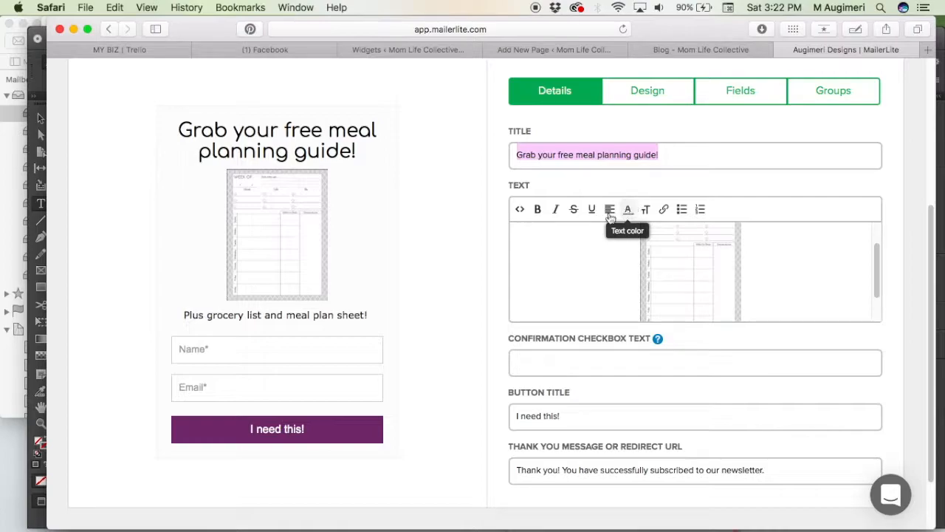
scroll(up, 3)
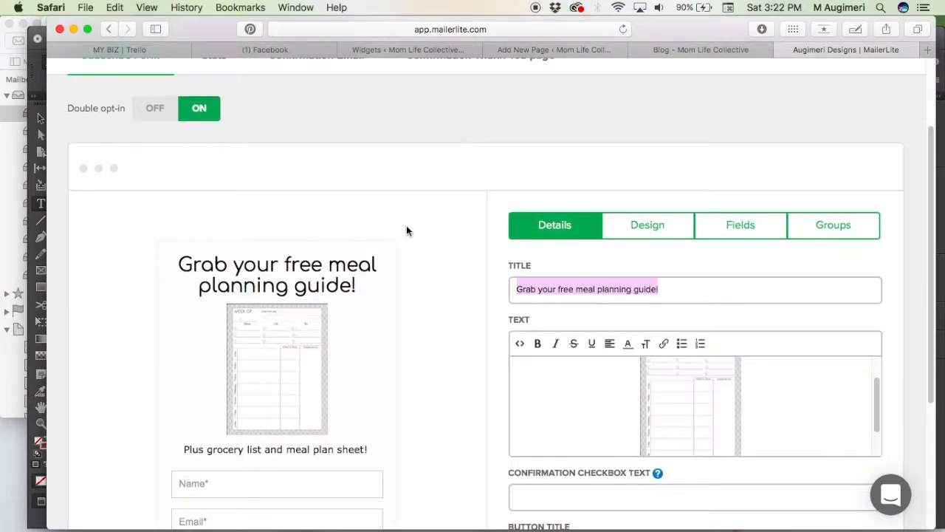
scroll(down, 3)
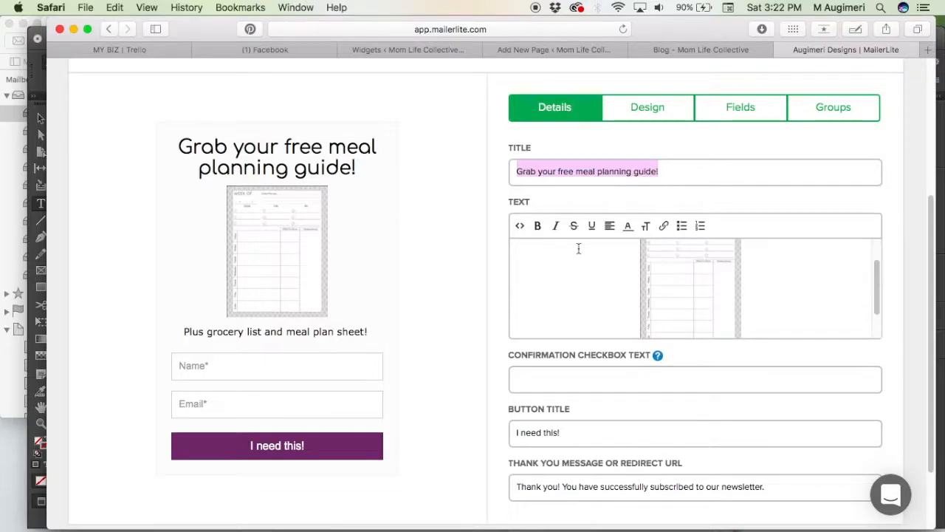
click(554, 50)
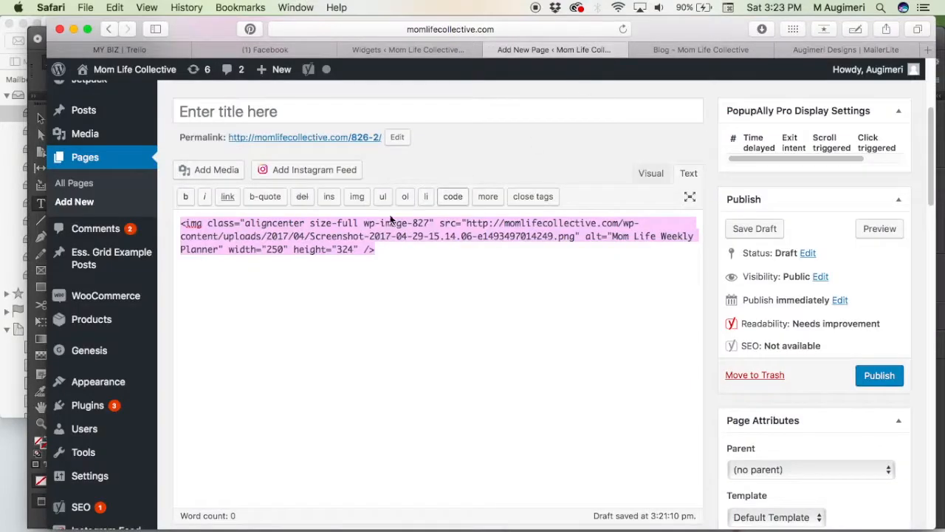
click(649, 172)
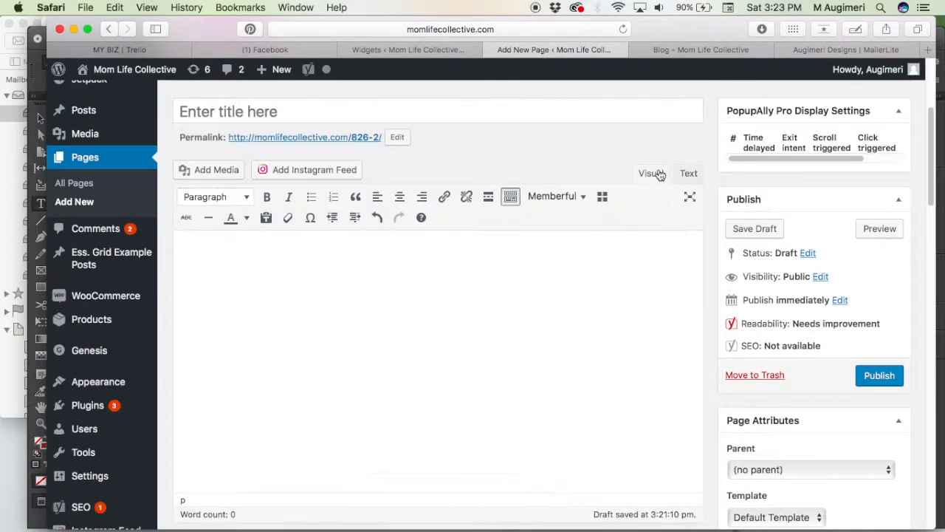
click(844, 50)
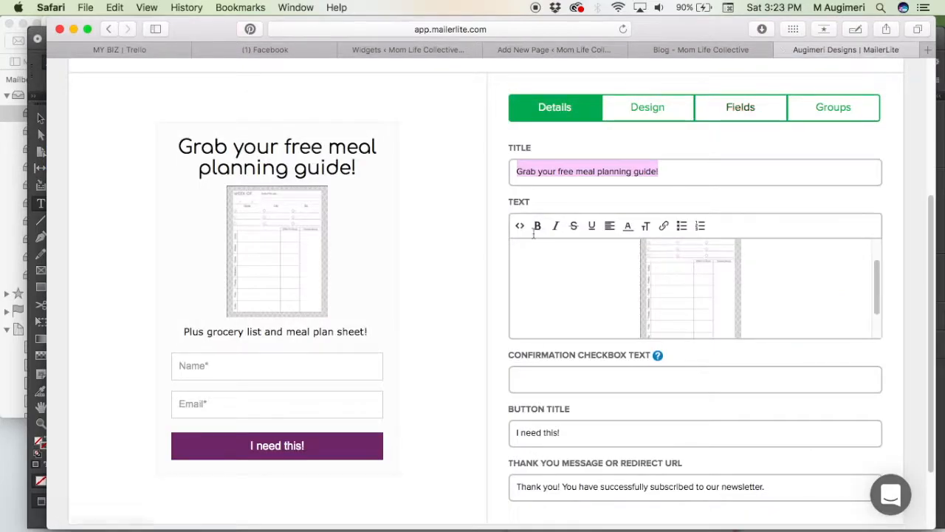
mouse_move(519, 225)
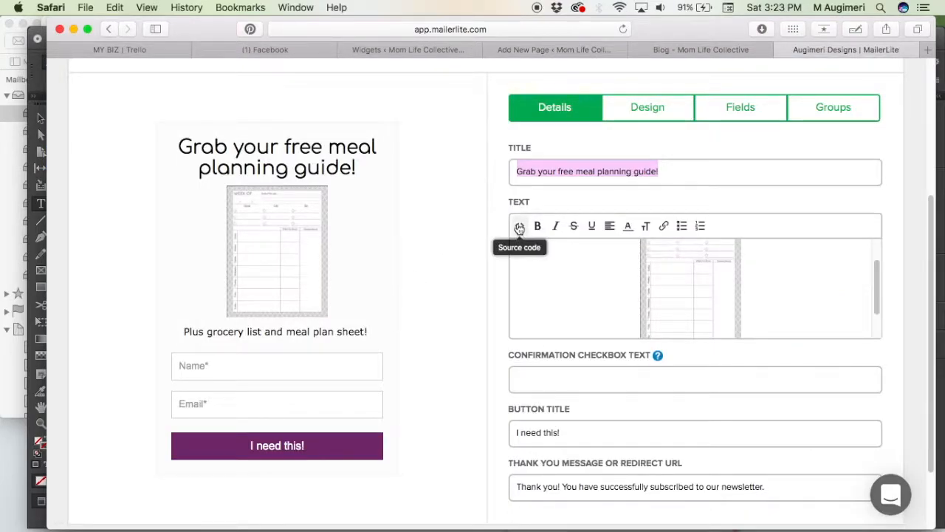
click(520, 226)
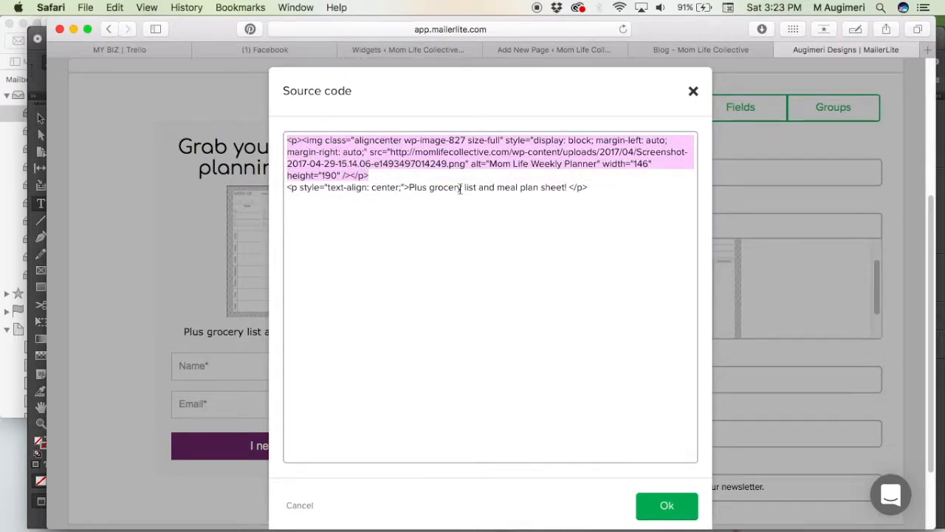
click(666, 505)
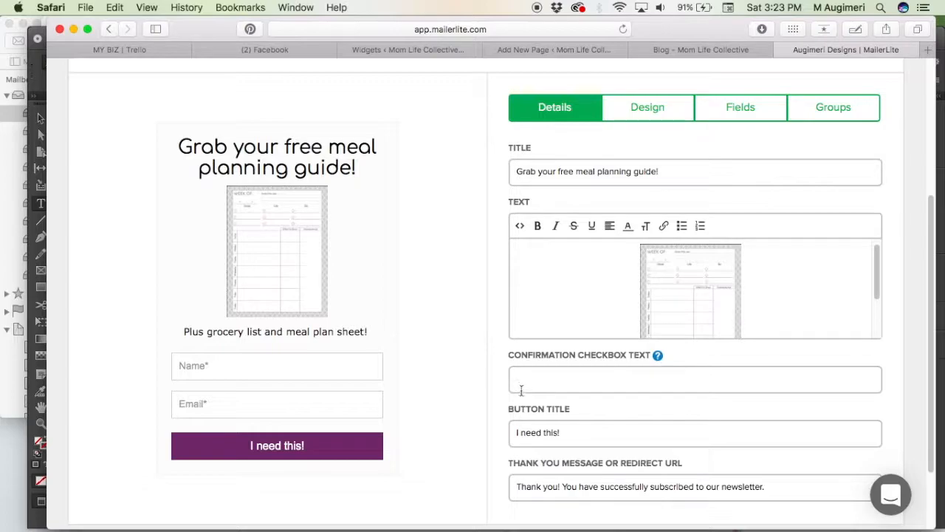
mouse_move(539, 9)
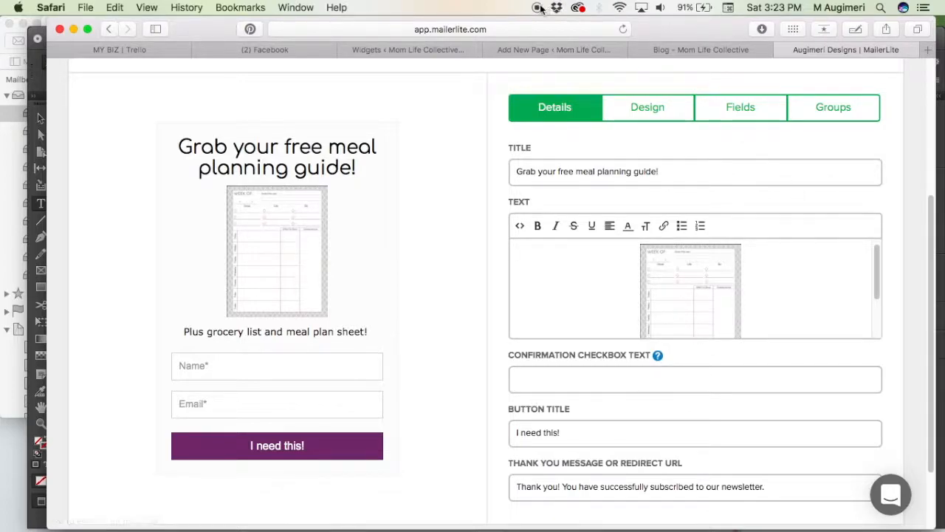